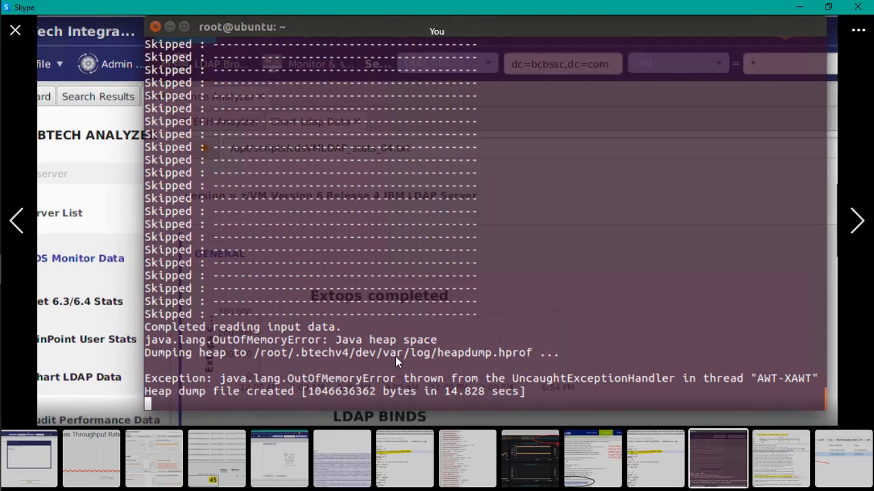
pyautogui.moveTo(335, 363)
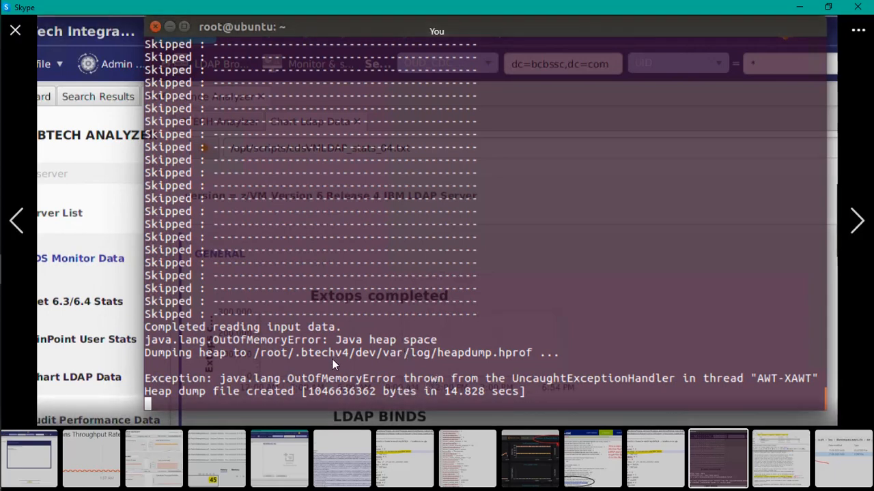
pyautogui.moveTo(362, 361)
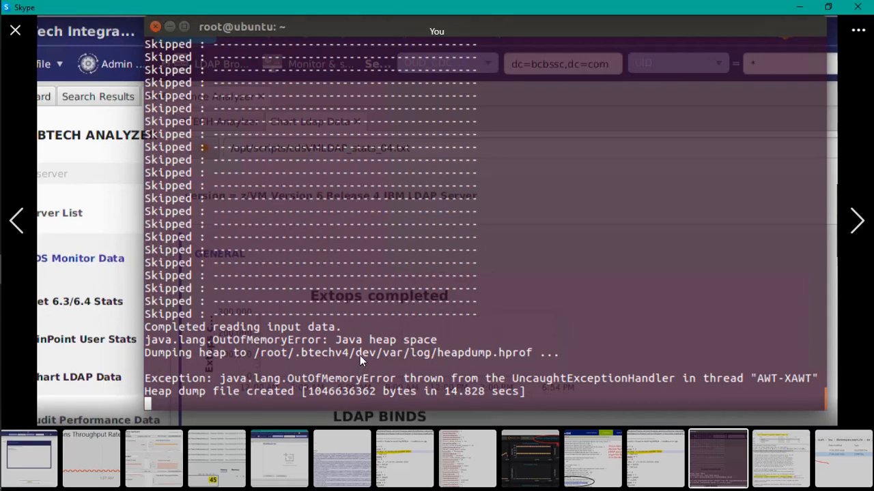
pyautogui.moveTo(388, 357)
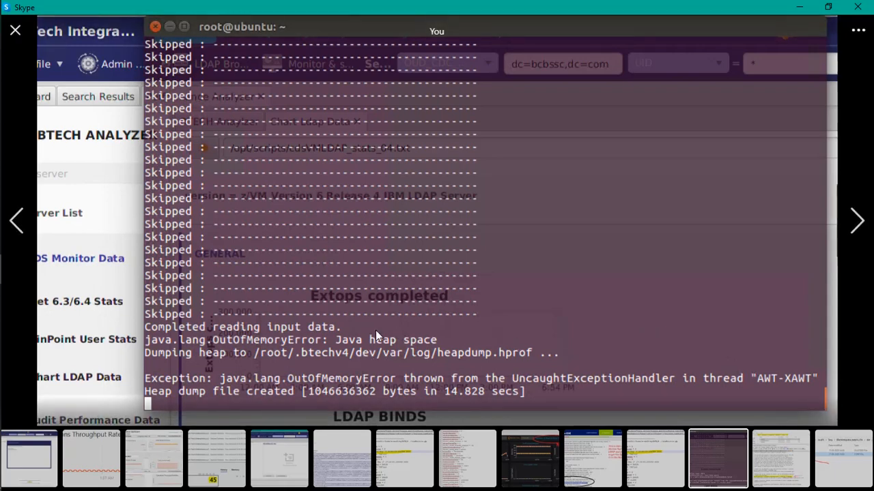
pyautogui.moveTo(368, 322)
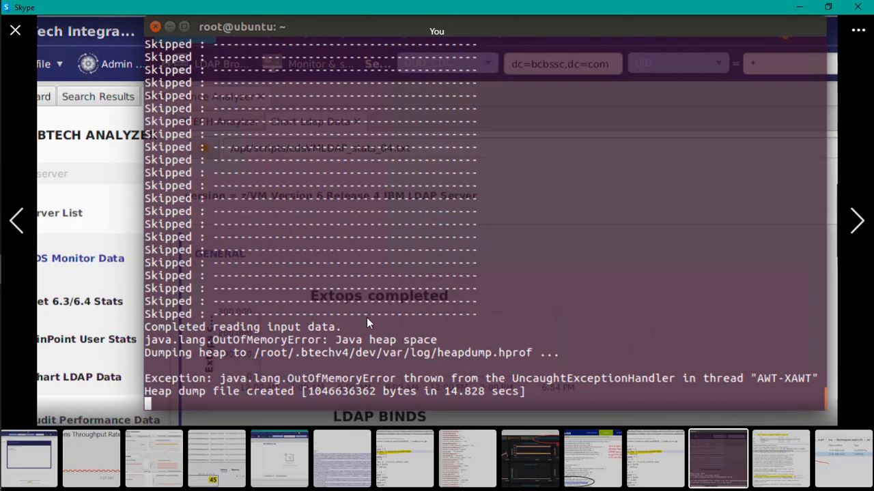
pyautogui.moveTo(355, 364)
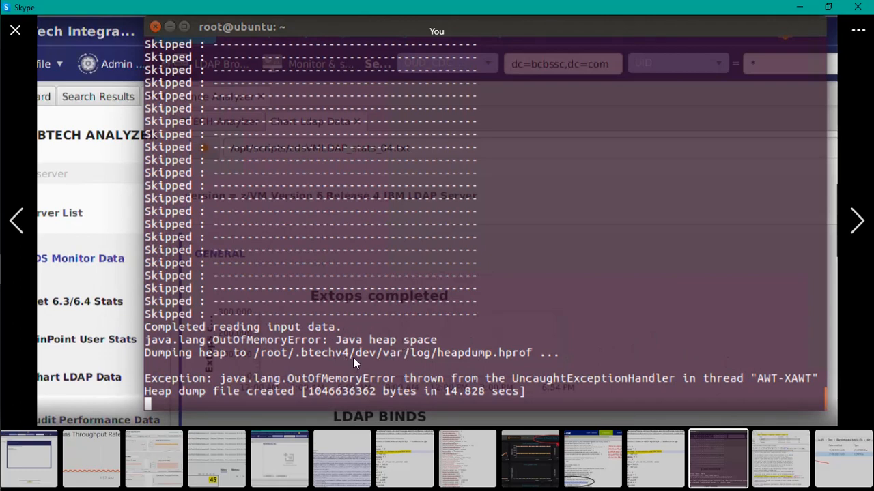
pyautogui.moveTo(400, 323)
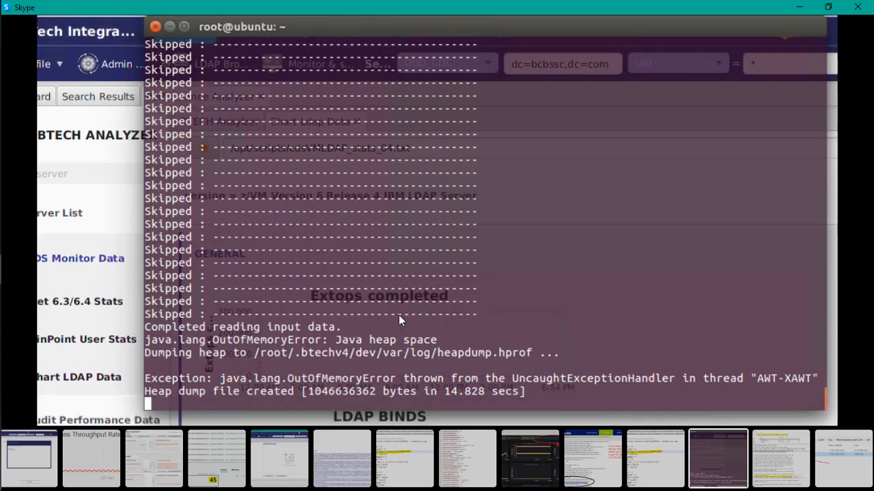
pyautogui.moveTo(396, 314)
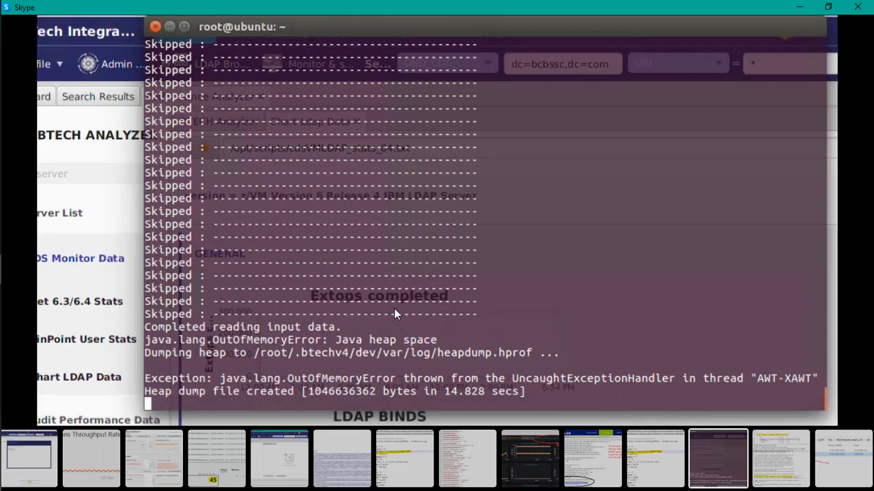
pyautogui.moveTo(382, 306)
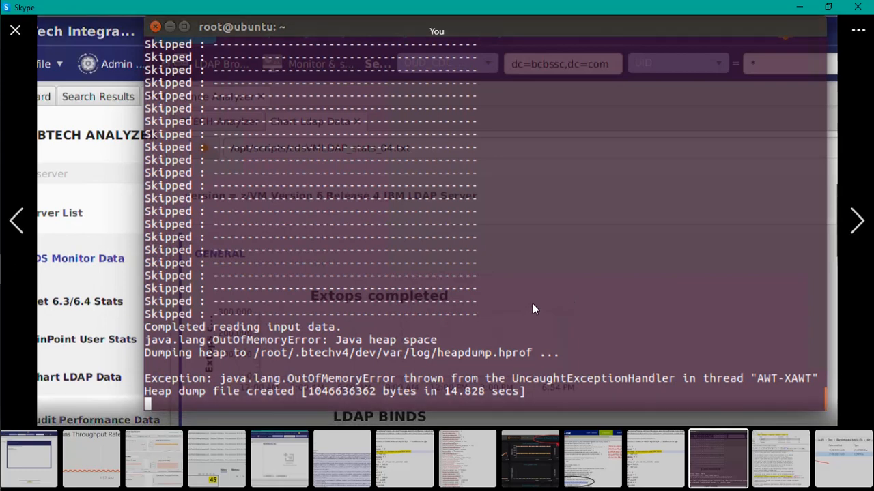
pyautogui.moveTo(529, 305)
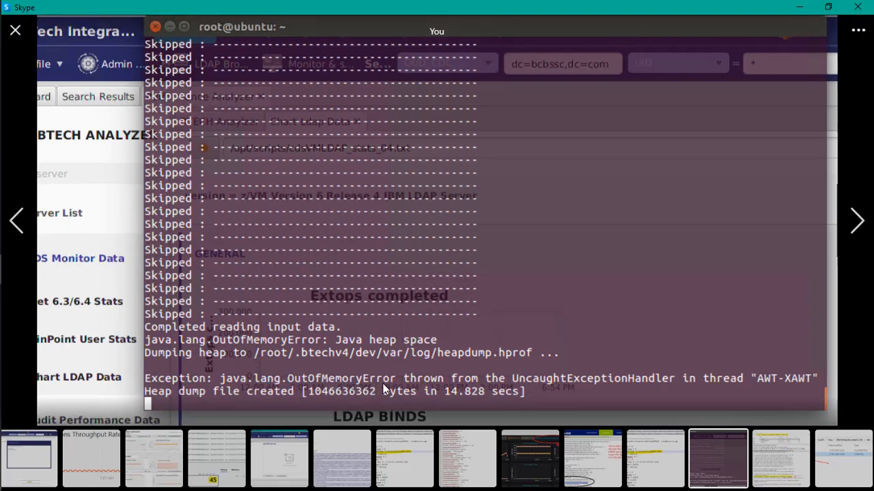
pyautogui.moveTo(669, 295)
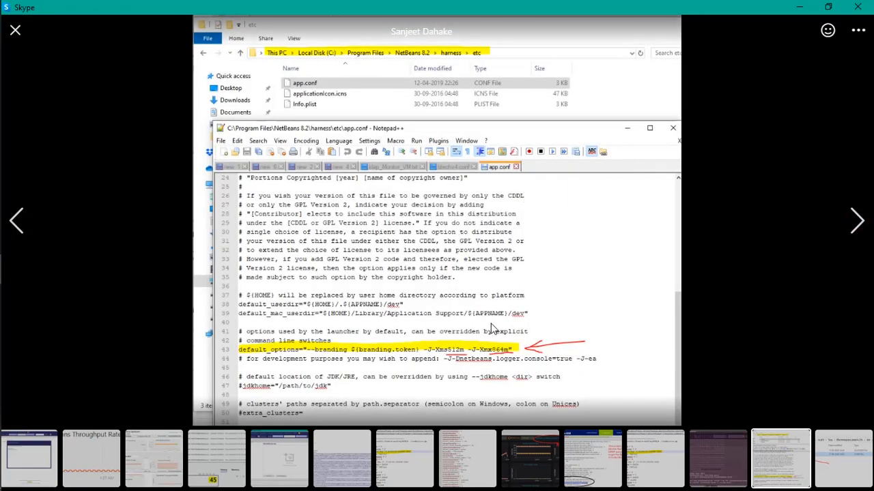
pyautogui.moveTo(450, 360)
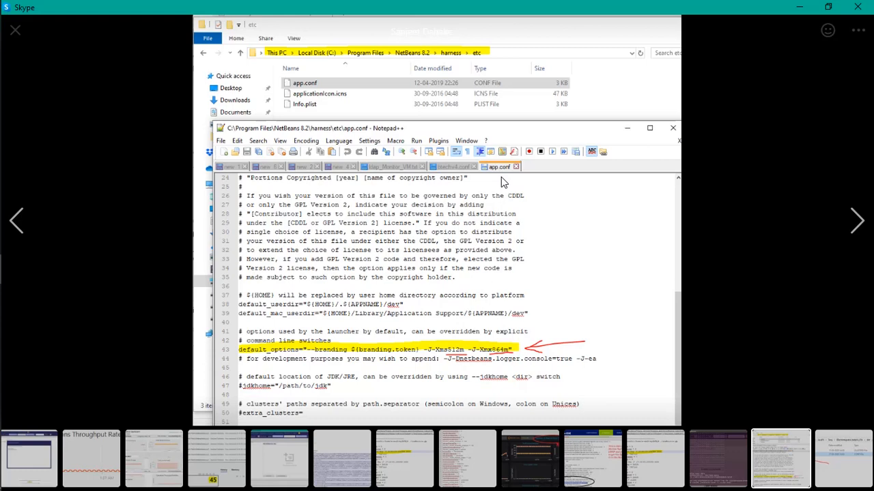
pyautogui.moveTo(443, 225)
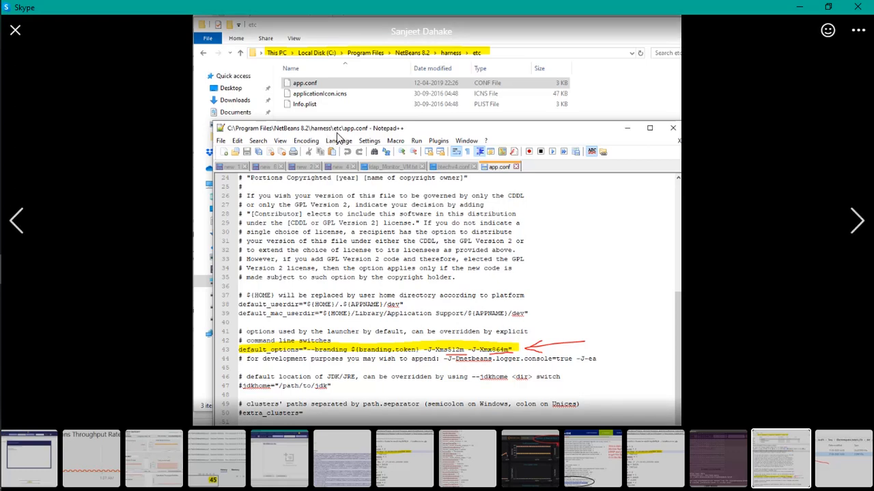
pyautogui.moveTo(415, 280)
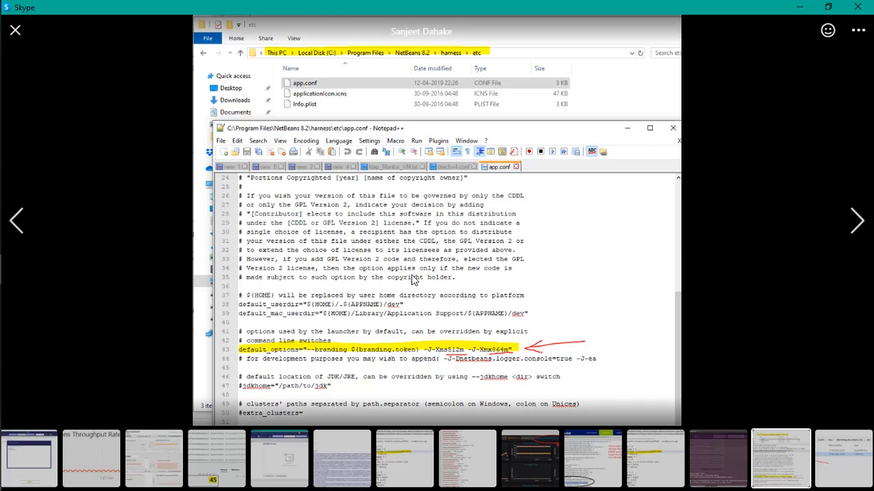
pyautogui.moveTo(443, 354)
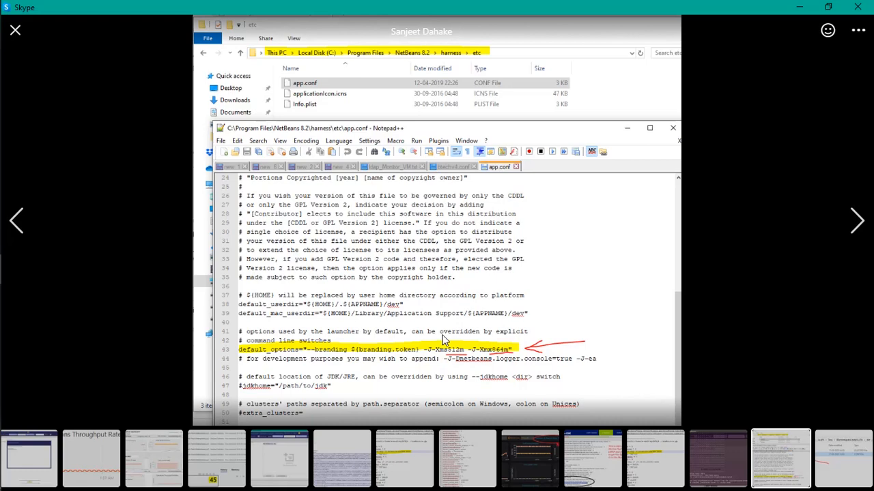
pyautogui.moveTo(442, 360)
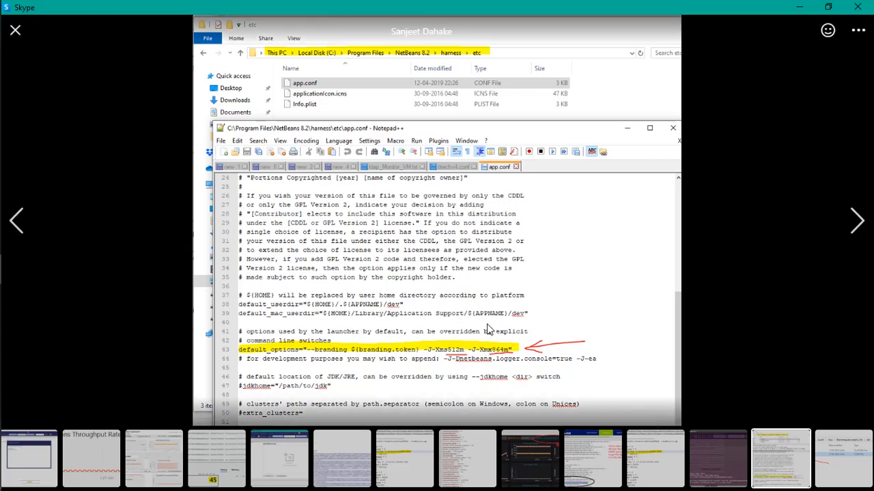
pyautogui.moveTo(456, 358)
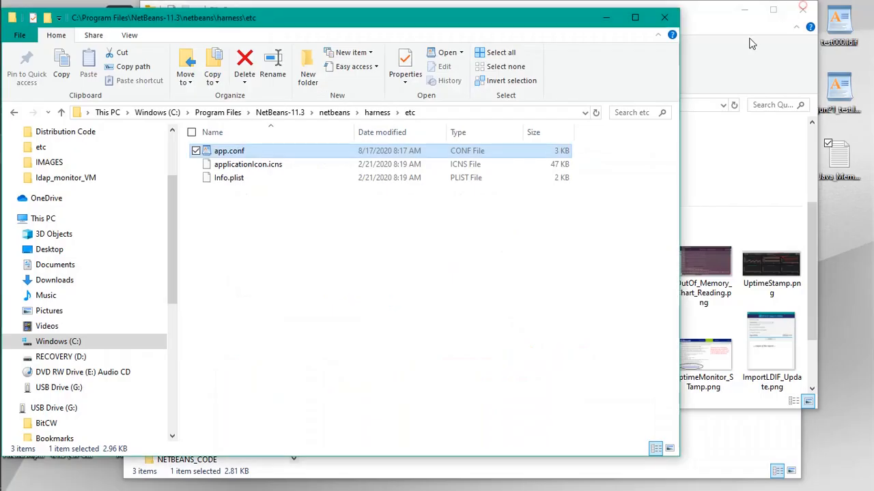
pyautogui.moveTo(186, 180)
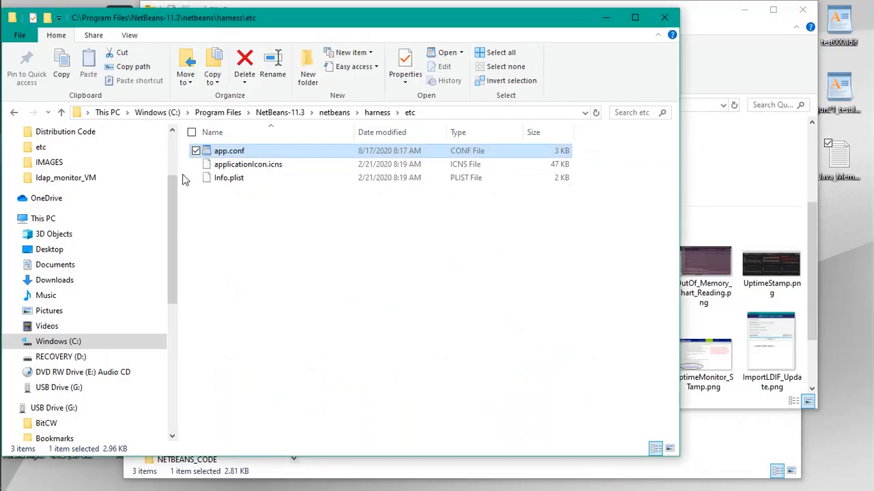
pyautogui.moveTo(230, 150)
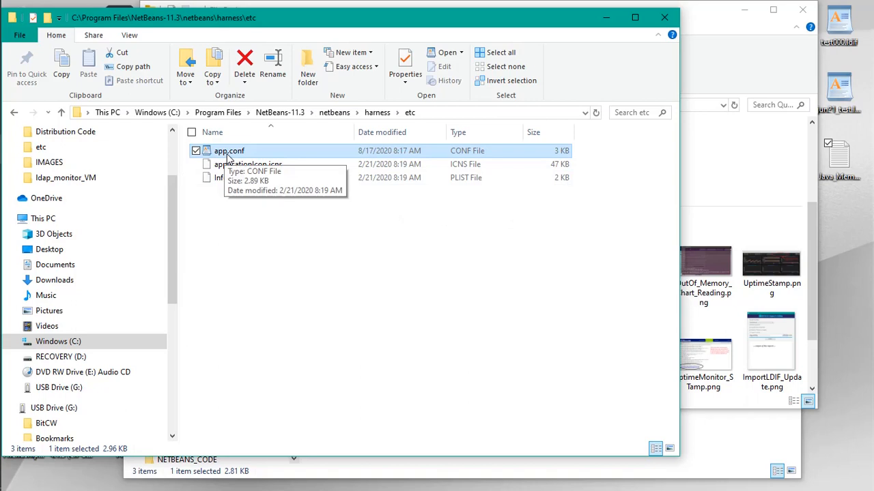
pyautogui.moveTo(261, 164)
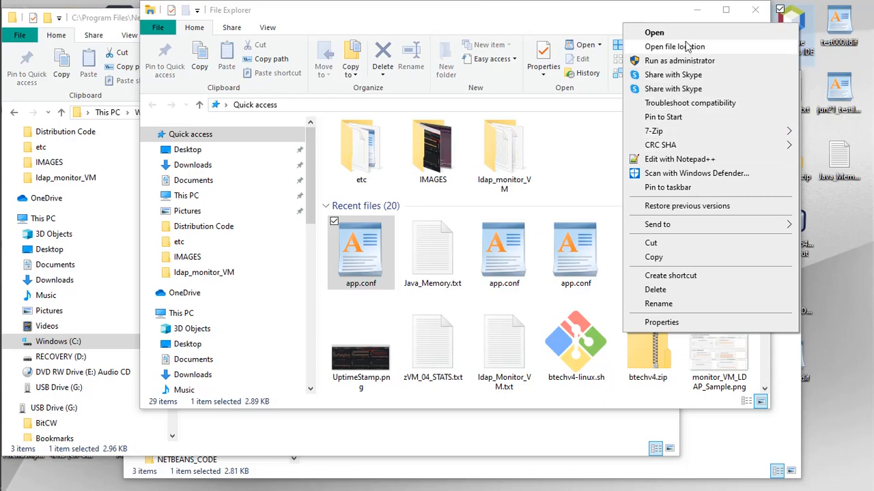
# - View the NetBeans 11.3 shortcut's Properties and select its full install folder path
pyautogui.click(661, 322)
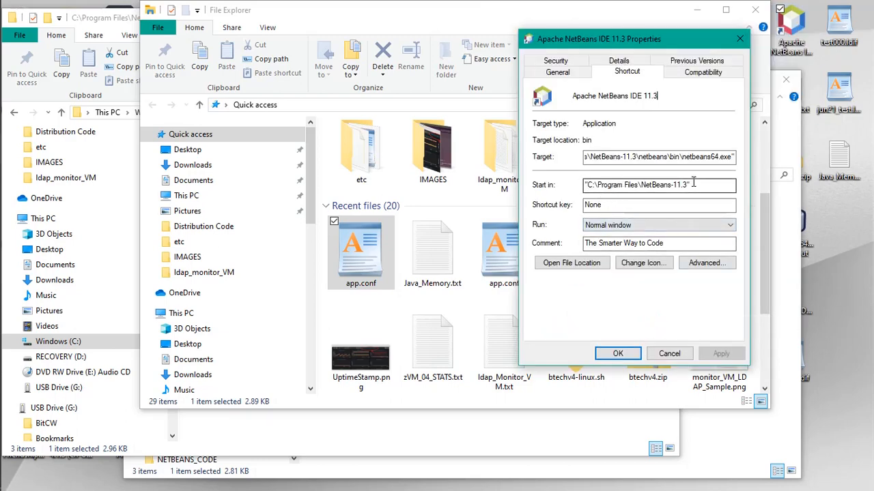
pyautogui.tripleClick(658, 186)
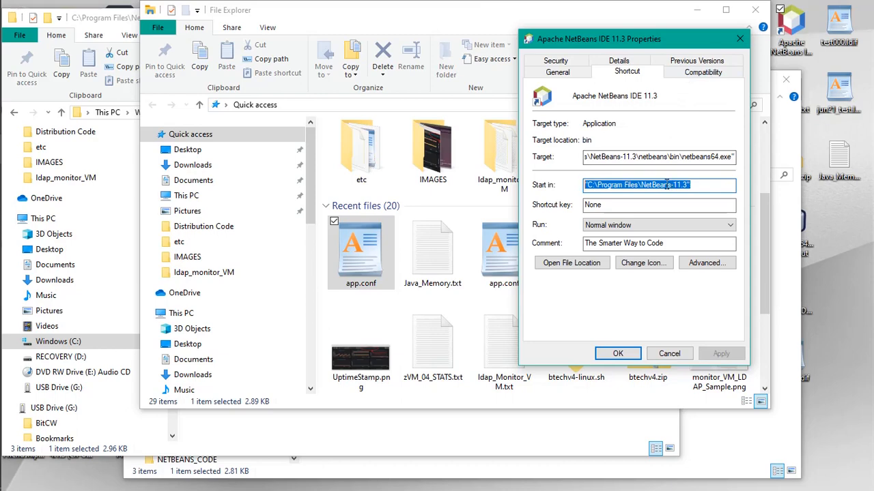
pyautogui.moveTo(699, 99)
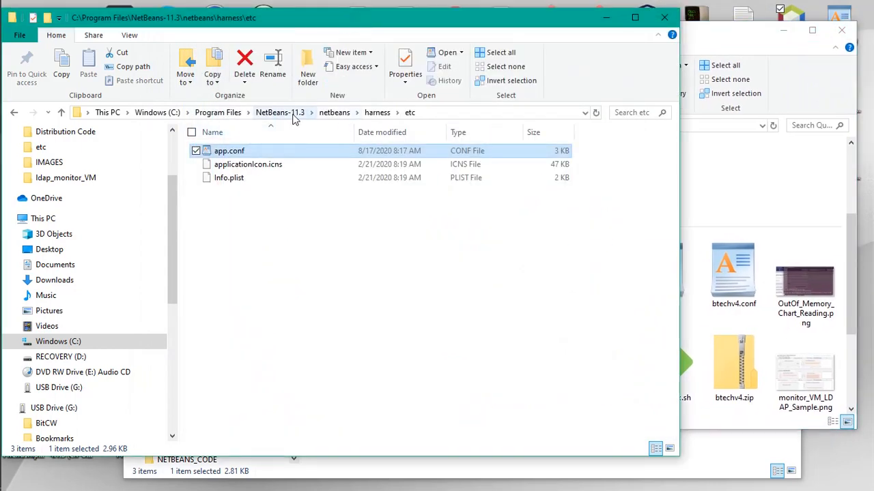
# - Look inside the netbeans\etc folder of NetBeans-11.3, then go back up
pyautogui.click(280, 112)
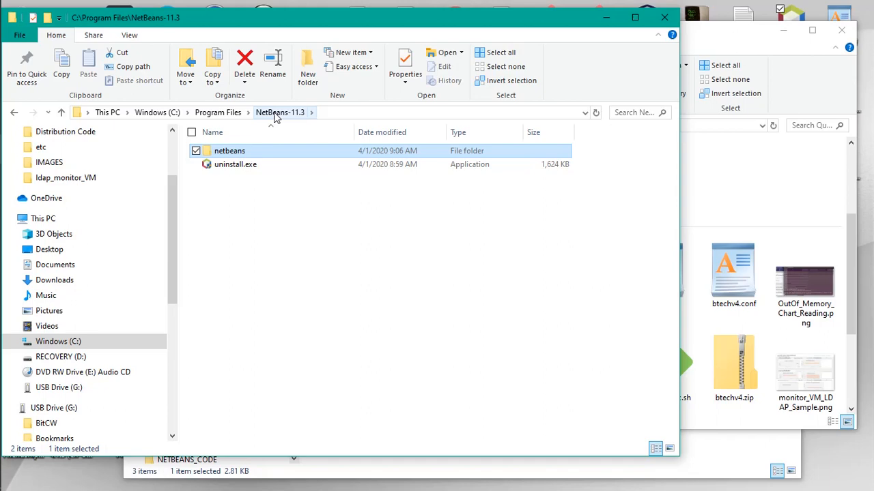
pyautogui.moveTo(275, 117)
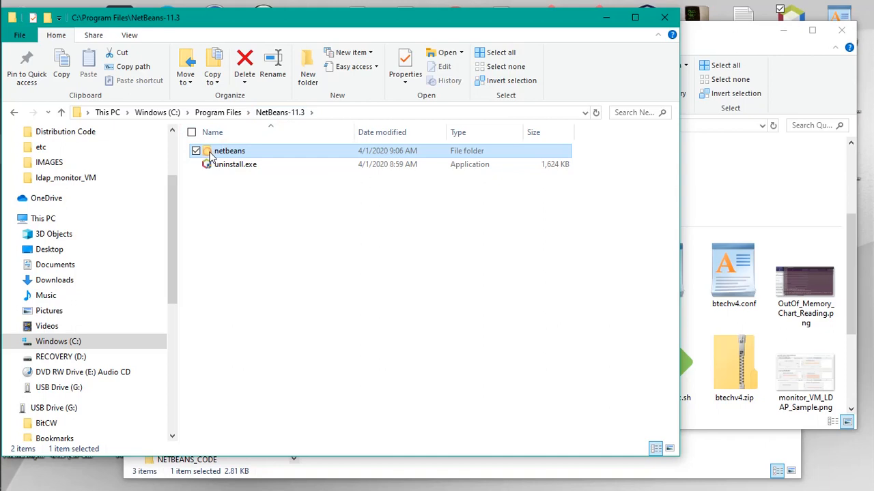
pyautogui.doubleClick(229, 151)
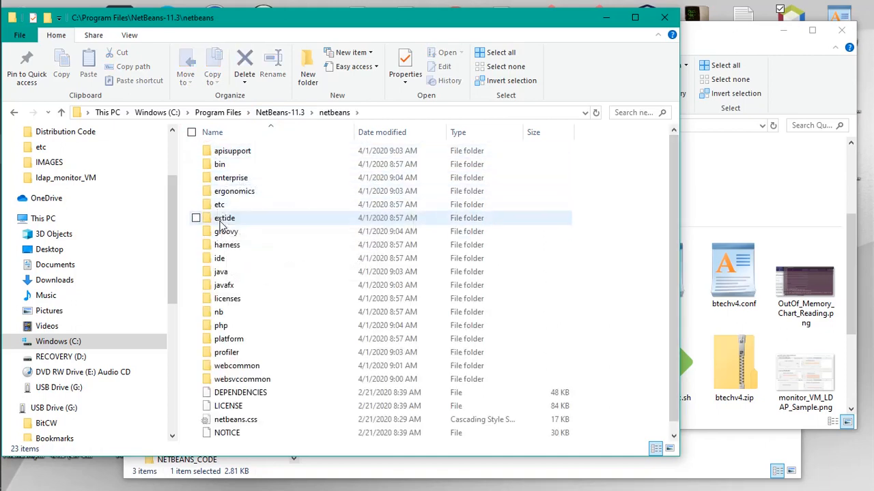
pyautogui.click(197, 205)
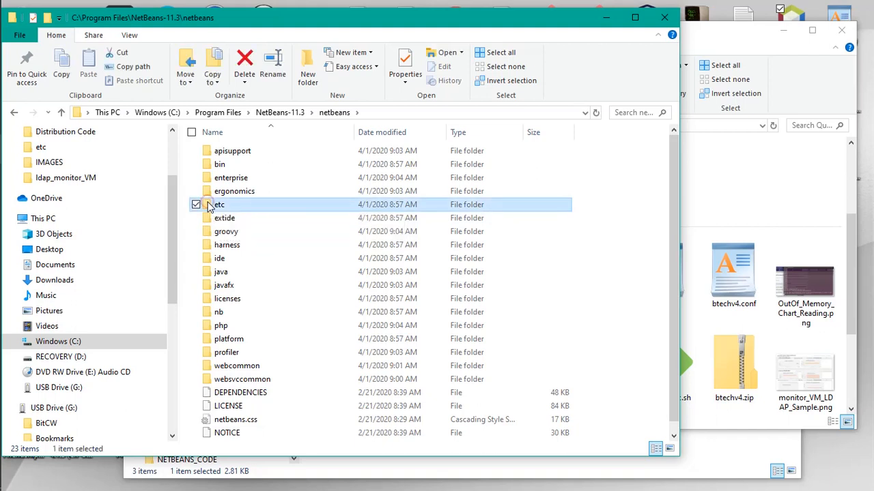
pyautogui.doubleClick(219, 205)
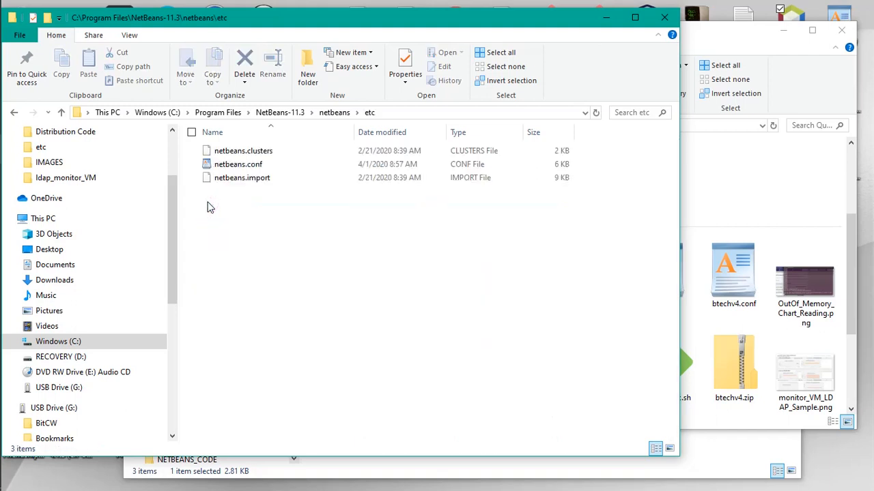
pyautogui.click(333, 112)
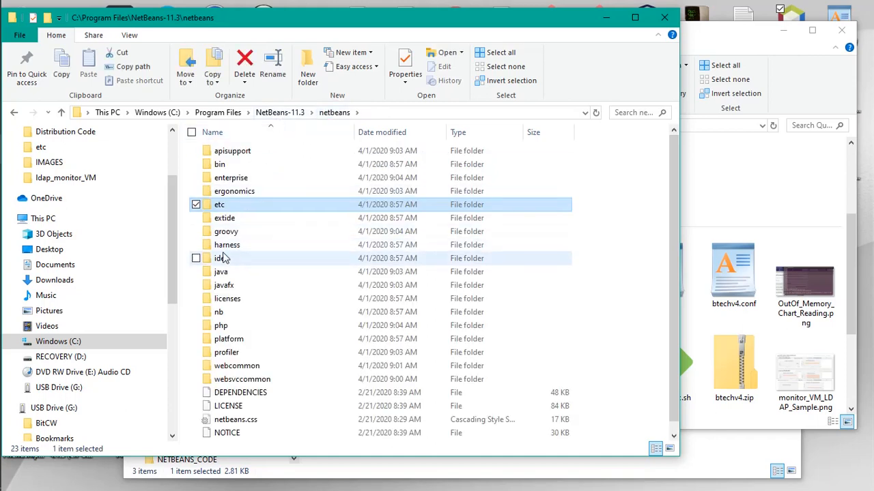
# - Go into harness\etc and select the app.conf file
pyautogui.doubleClick(226, 244)
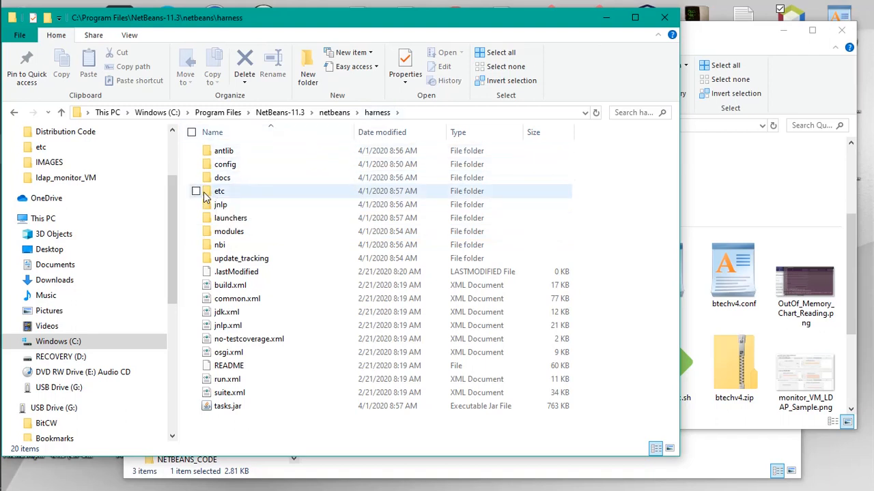
pyautogui.doubleClick(219, 191)
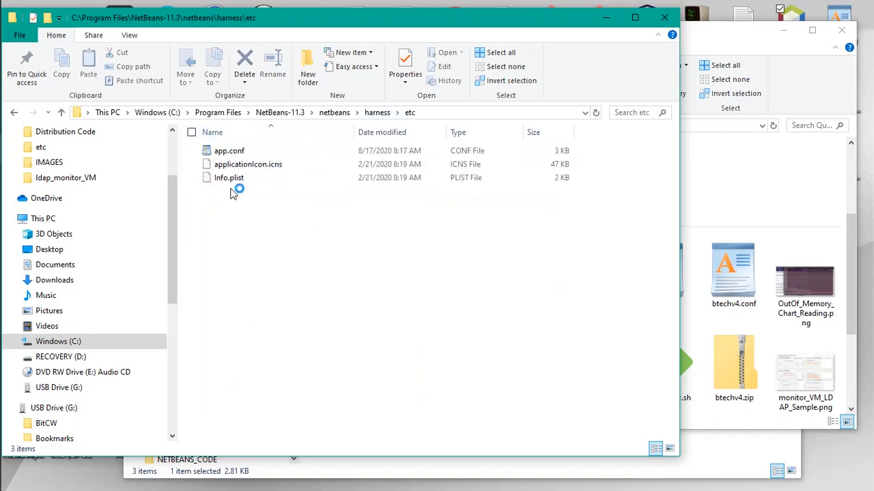
pyautogui.click(229, 150)
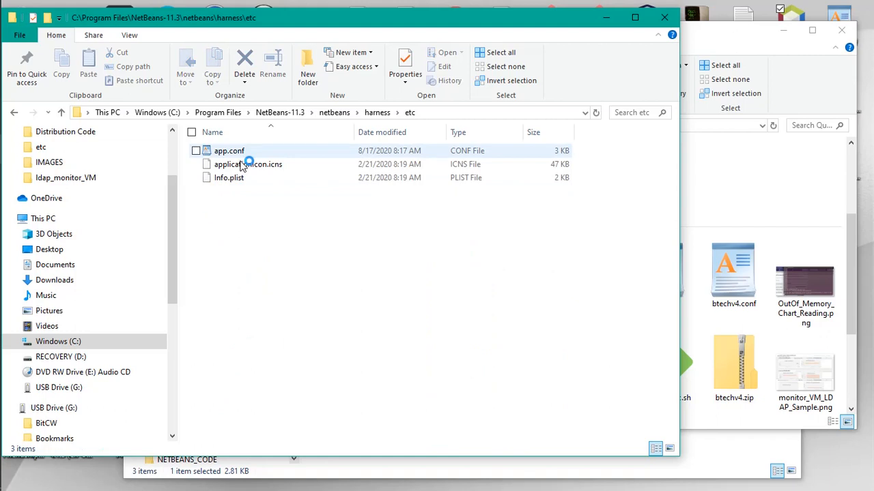
pyautogui.click(197, 150)
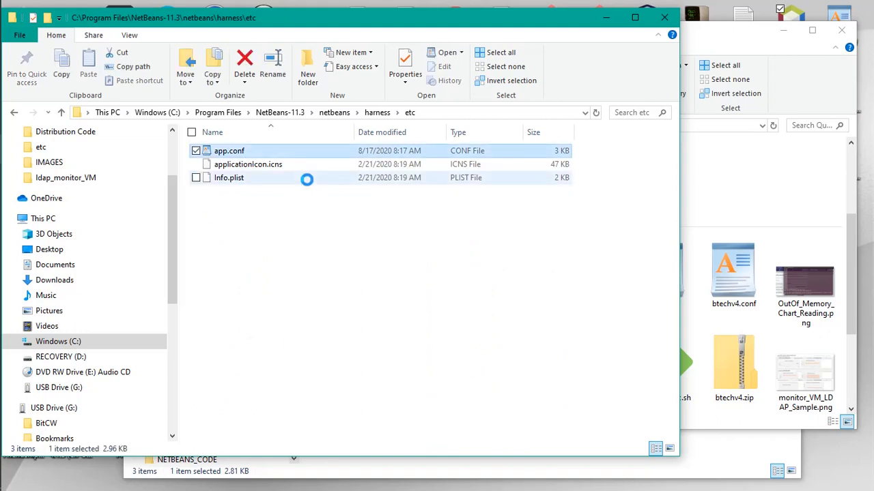
pyautogui.click(230, 151)
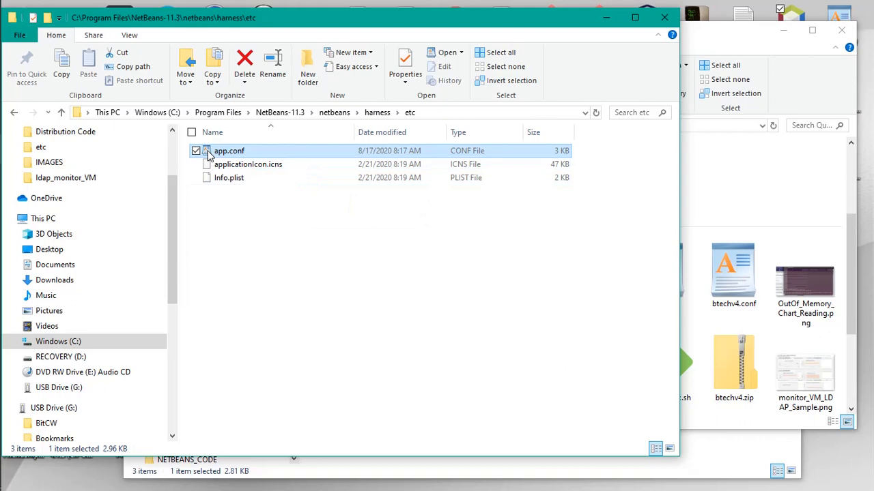
pyautogui.moveTo(225, 150)
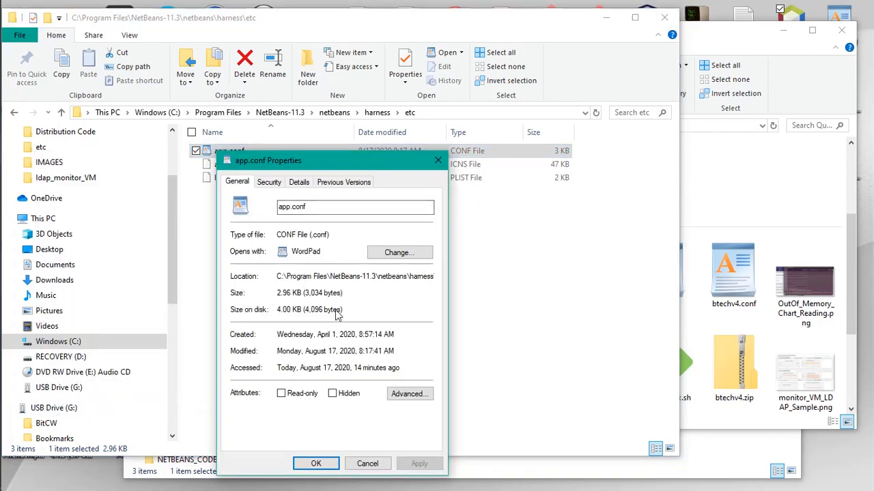
pyautogui.click(267, 181)
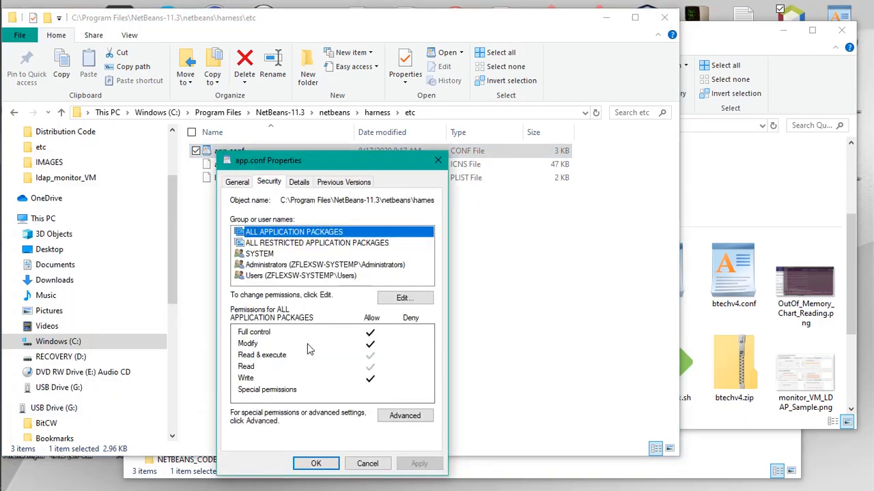
pyautogui.moveTo(298, 343)
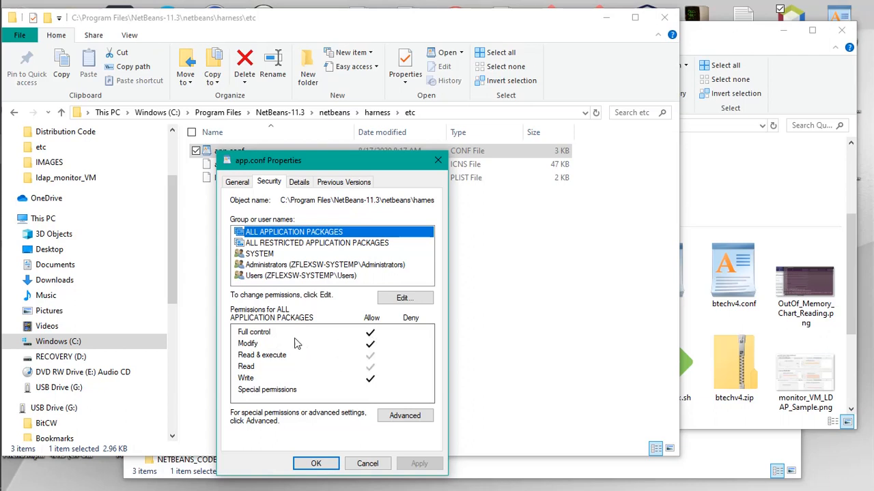
pyautogui.moveTo(368, 357)
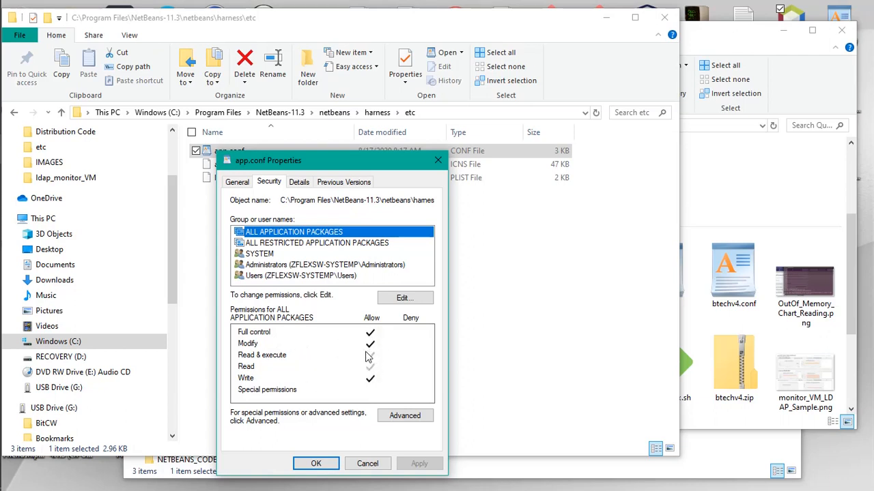
pyautogui.click(325, 265)
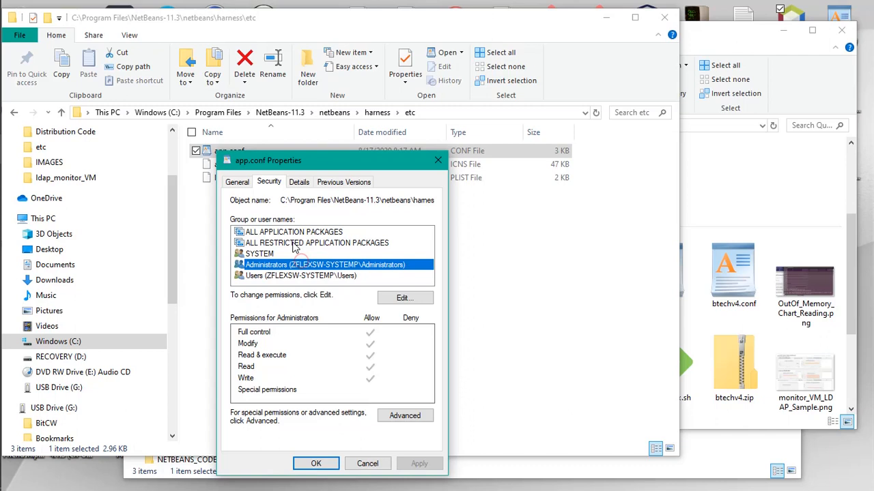
pyautogui.click(317, 243)
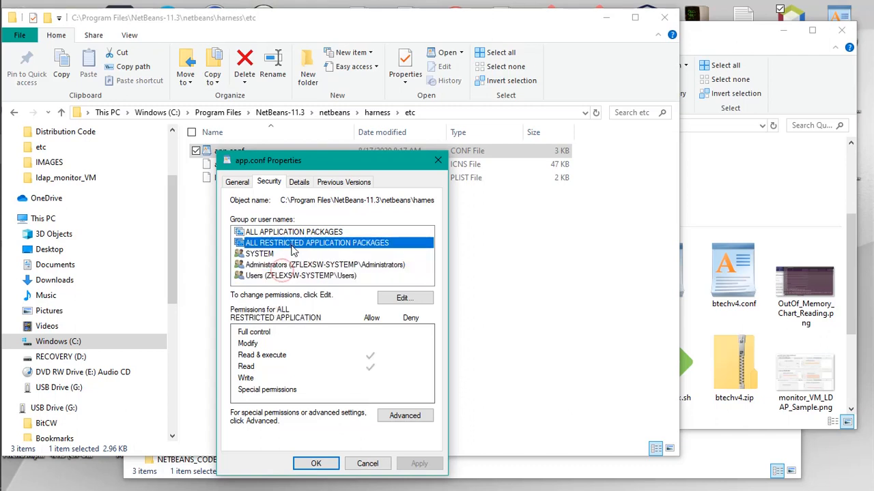
pyautogui.click(301, 276)
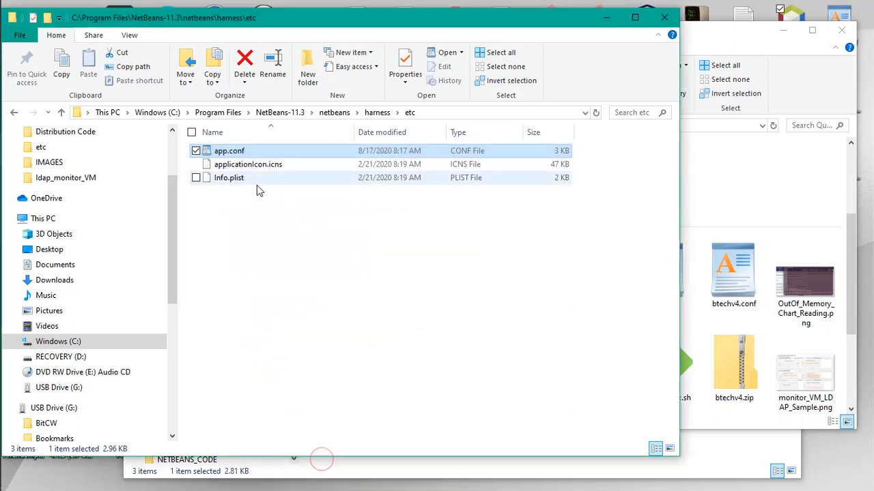
pyautogui.moveTo(229, 150)
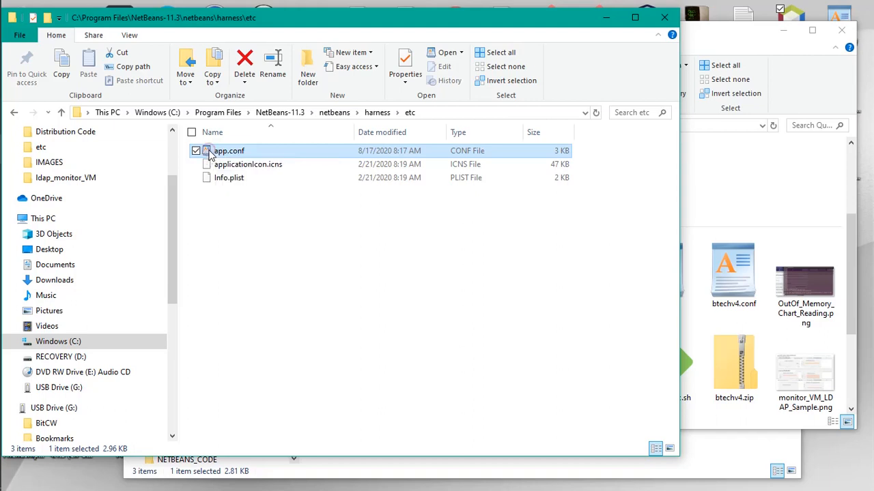
# - Launch app.conf from harness\etc into WordPad for editing
pyautogui.doubleClick(228, 151)
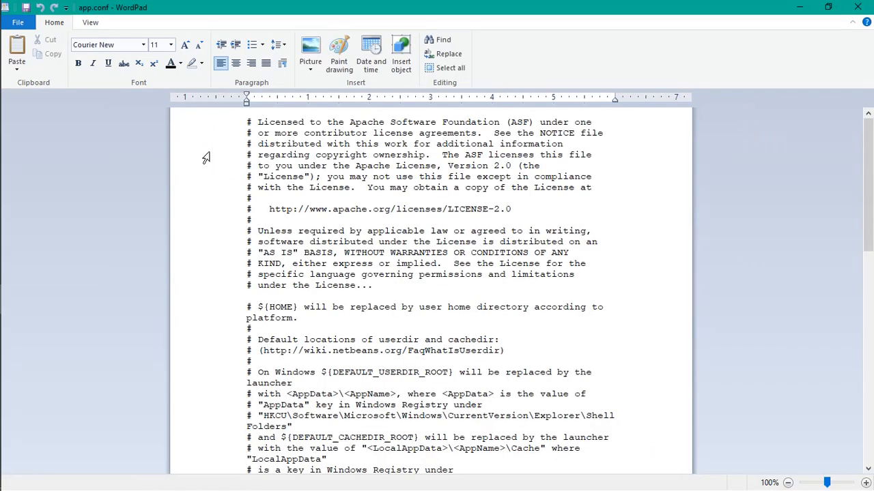
pyautogui.moveTo(360, 297)
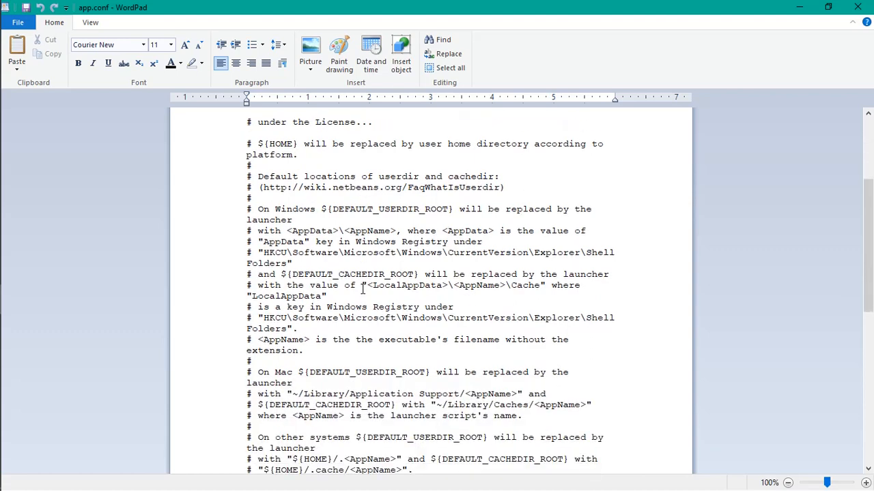
# - Scroll down app.conf until the default_options launcher line is visible
pyautogui.scroll(-3)
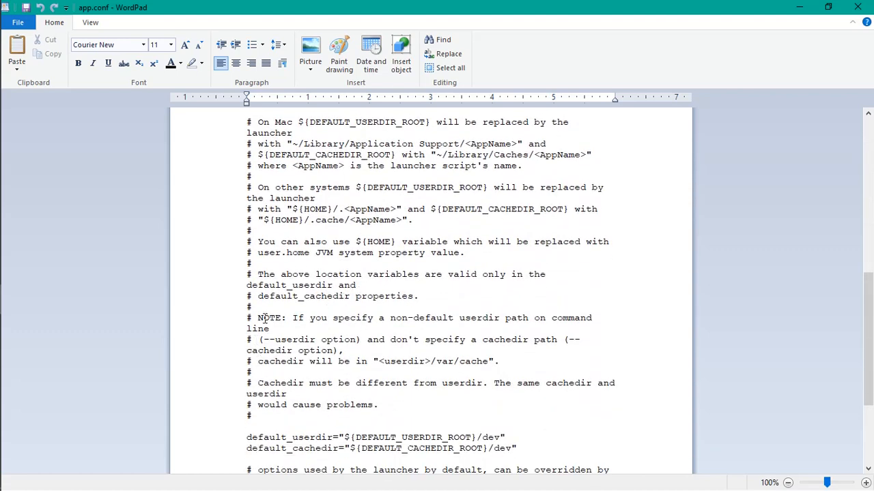
pyautogui.scroll(-3)
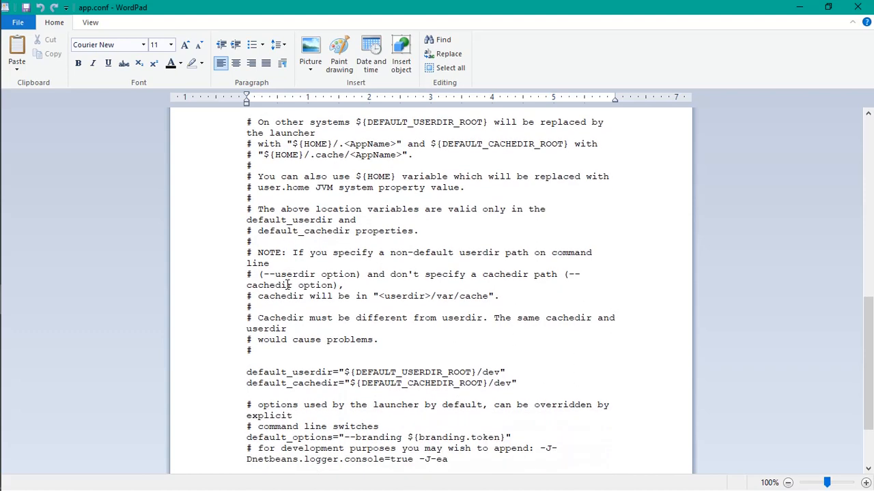
pyautogui.scroll(-3)
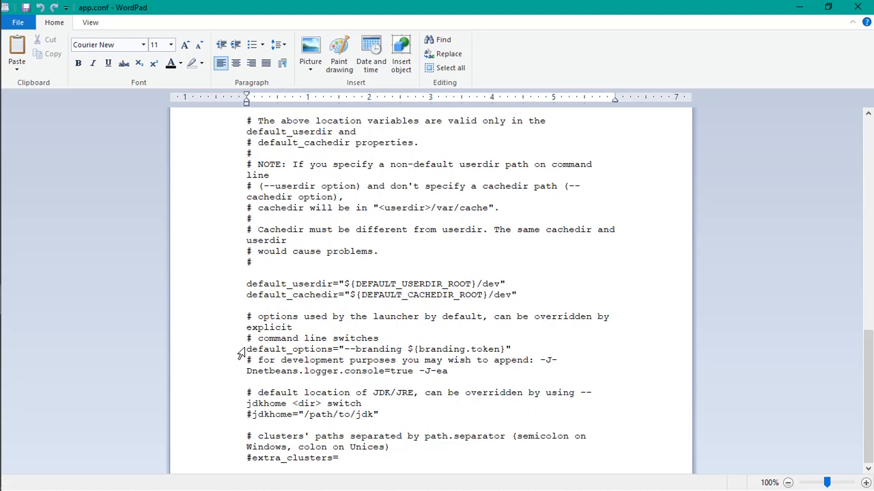
# - Select the default_options line and place the cursor at its end for new blank lines
pyautogui.tripleClick(375, 349)
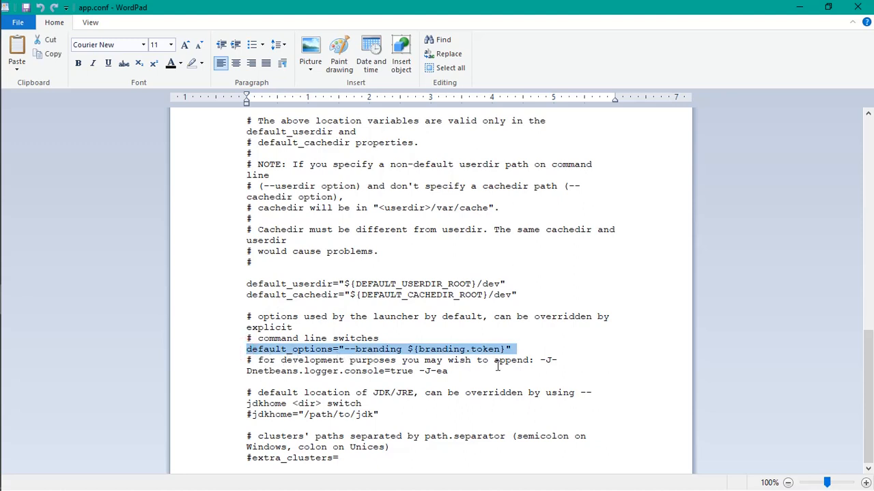
pyautogui.moveTo(525, 354)
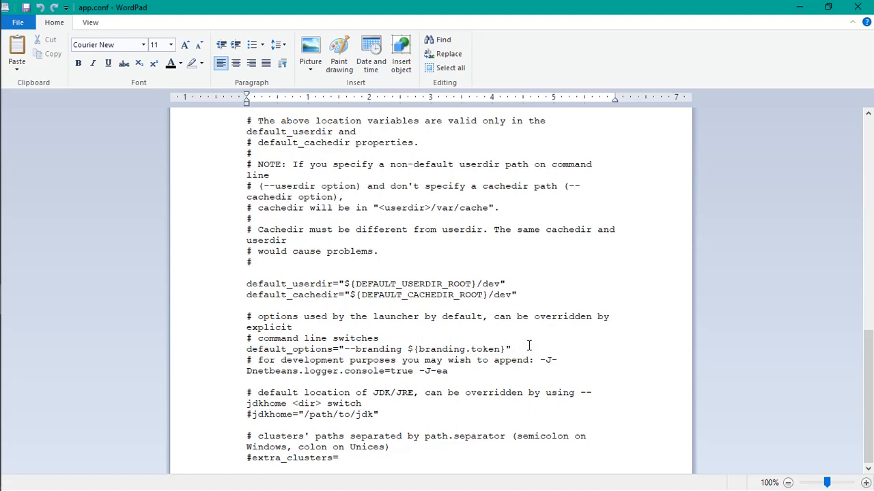
pyautogui.click(511, 350)
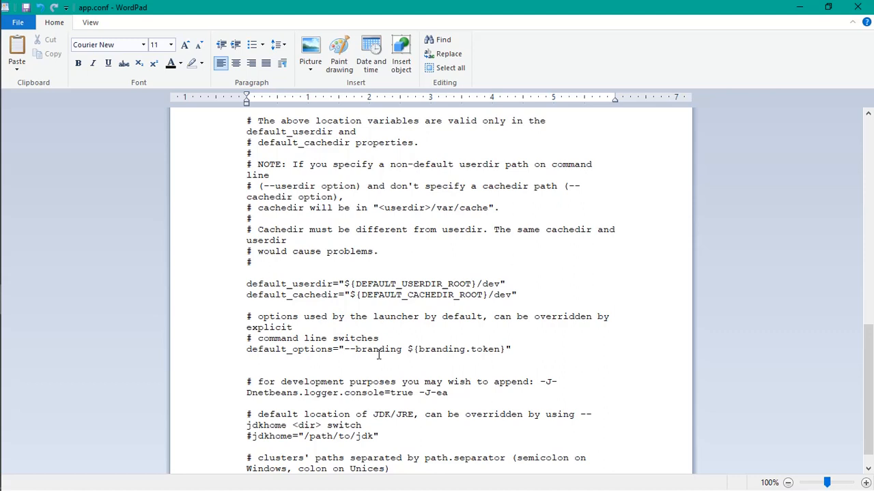
pyautogui.moveTo(390, 338)
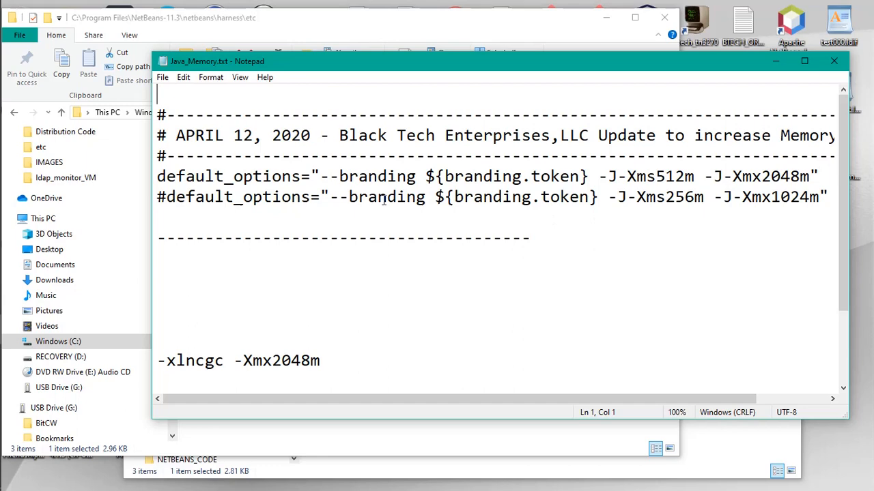
pyautogui.moveTo(816, 199)
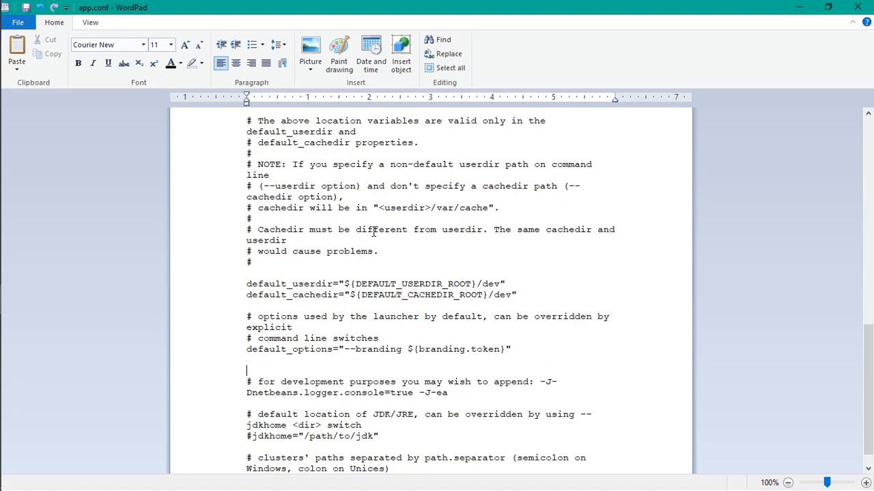
pyautogui.moveTo(296, 344)
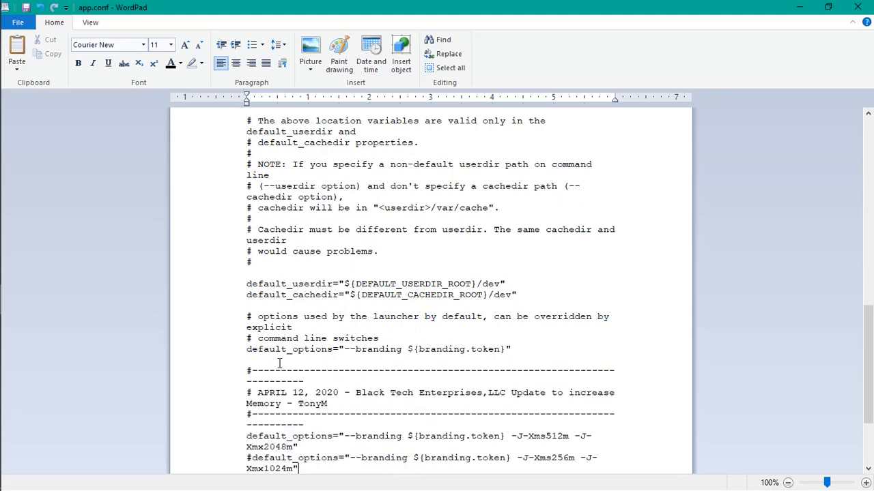
# - Place the cursor below the pasted -J-Xms512m -J-Xmx2048m memory block to remove the extra blank line
pyautogui.click(306, 380)
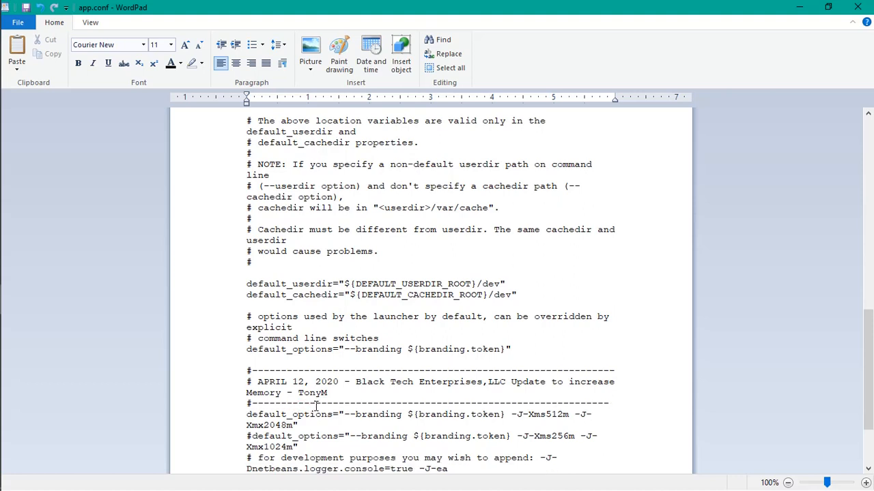
# - Change the header author to BLACK TECH and the date month to AUG, then move to the day to make it 16
pyautogui.doubleClick(311, 393)
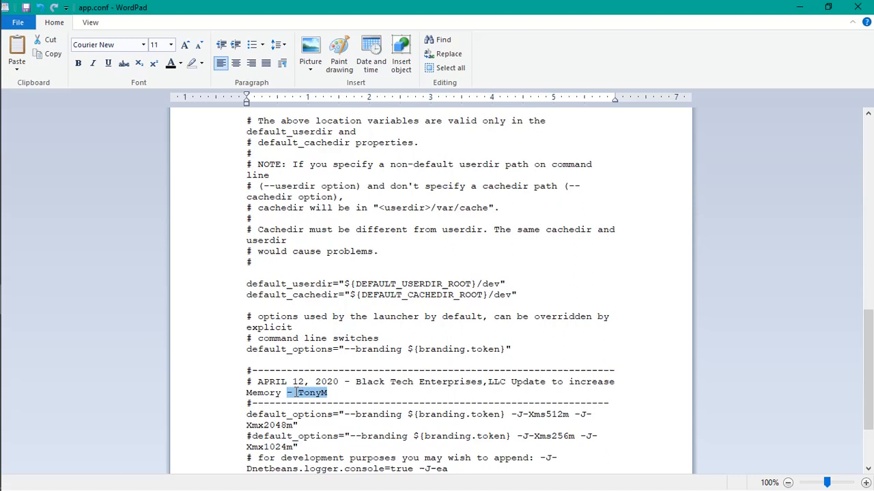
pyautogui.write('BL')
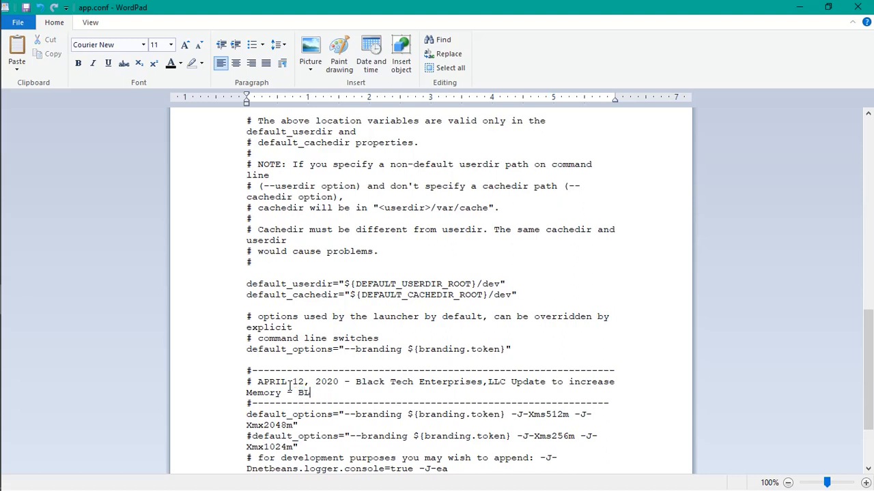
pyautogui.write('ACKT')
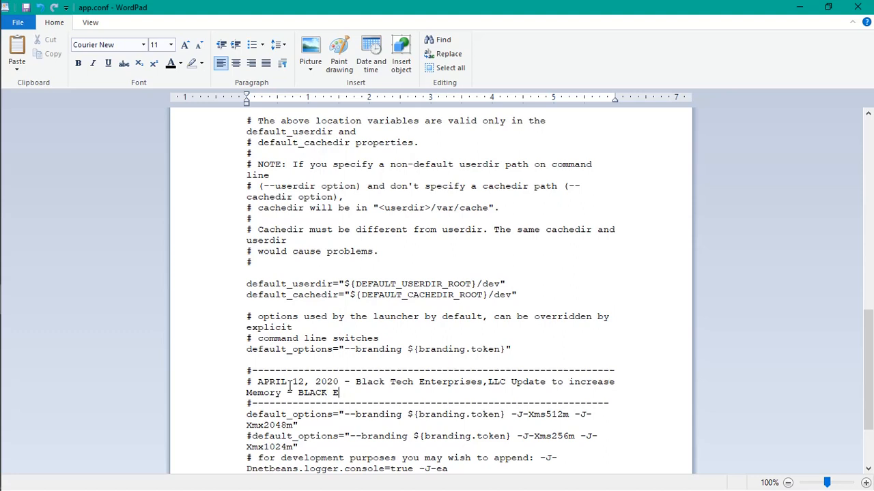
pyautogui.write('TECH')
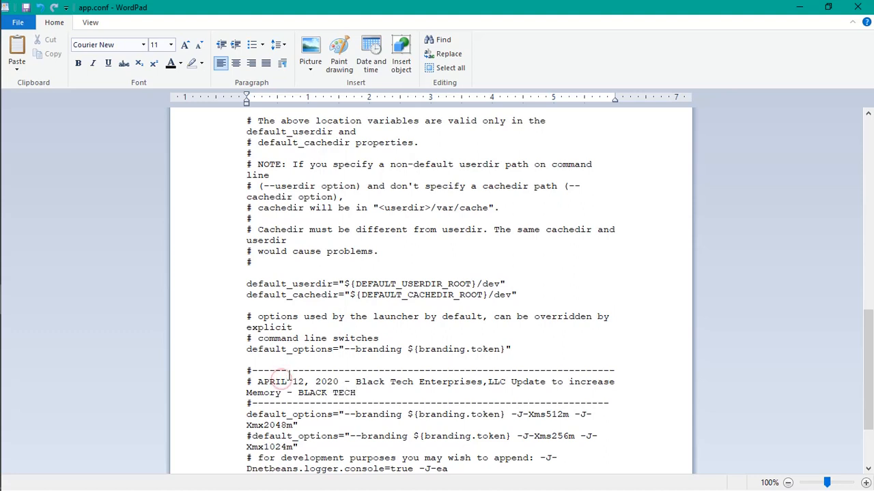
pyautogui.write('AUG')
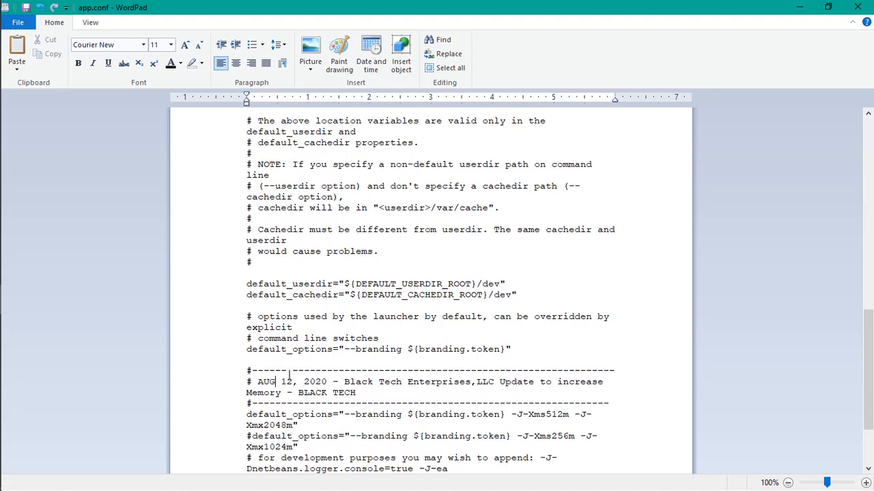
pyautogui.click(284, 382)
pyautogui.write('6')
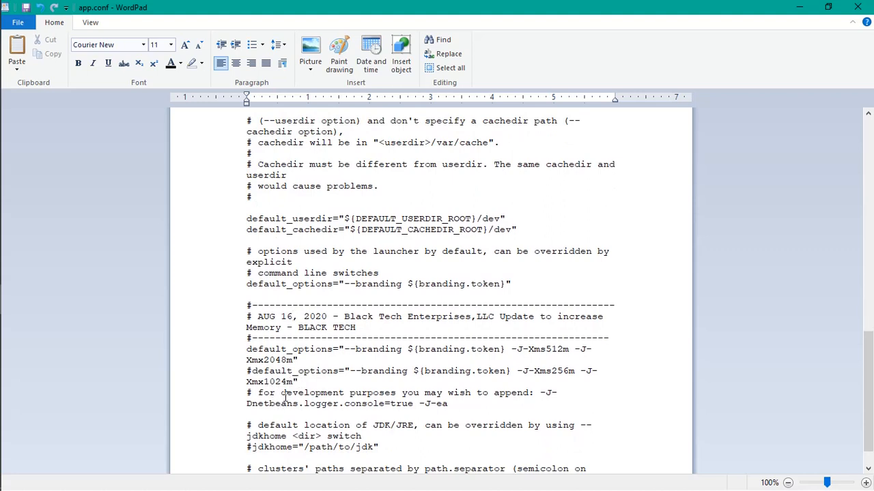
pyautogui.moveTo(240, 287)
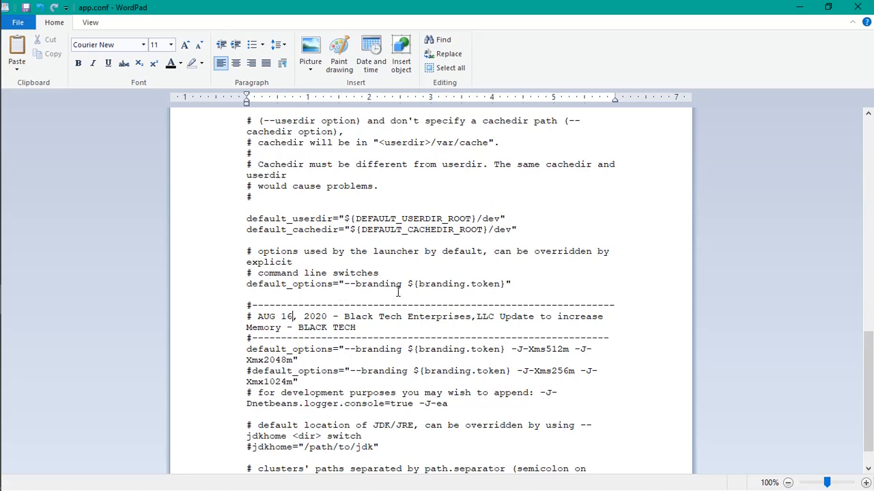
# - Comment out the original default_options line with # and start a new line above it
pyautogui.doubleClick(485, 349)
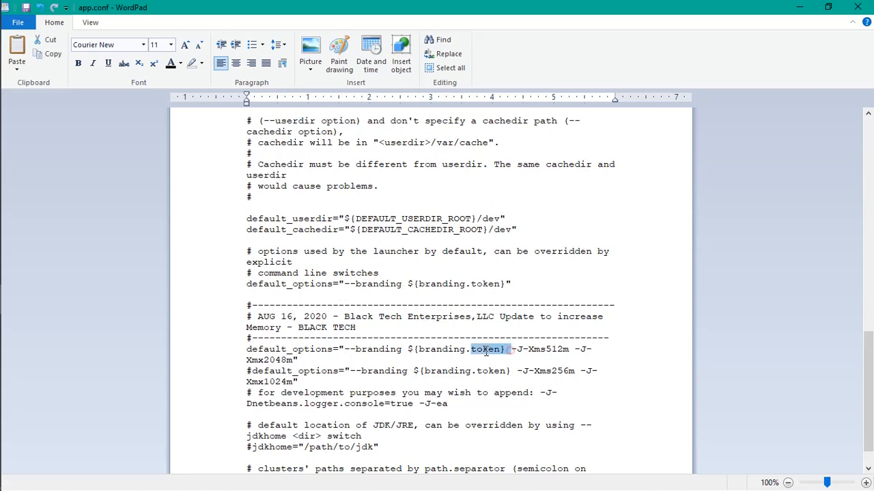
pyautogui.doubleClick(271, 361)
pyautogui.write('#')
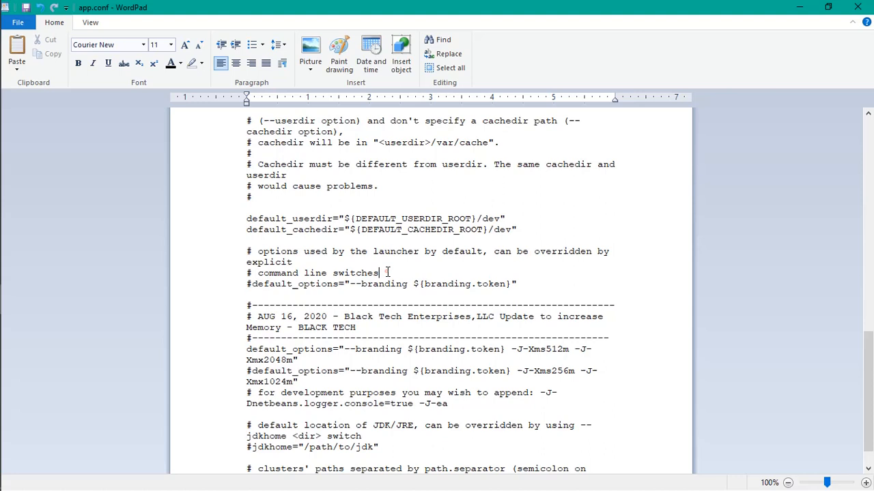
pyautogui.press('enter')
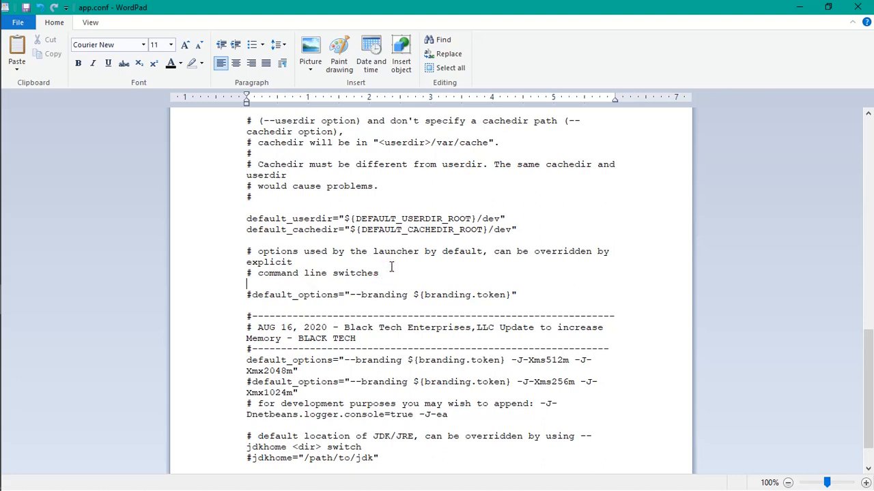
# - Write the note '# Commented out as it was default' above the old line
pyautogui.write('c')
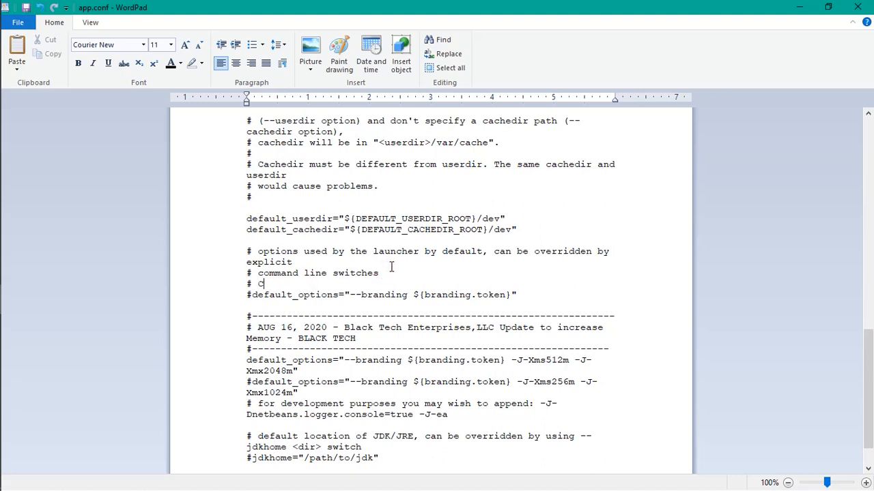
pyautogui.write('ommented')
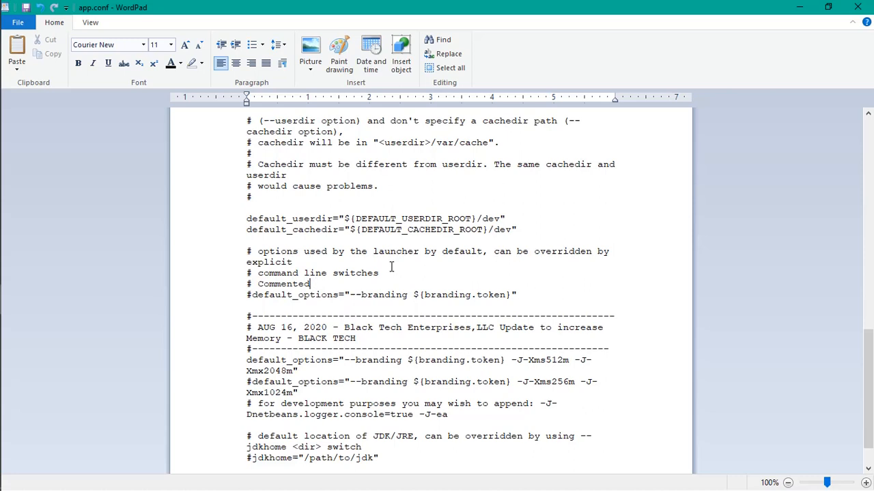
pyautogui.press('Backspace')
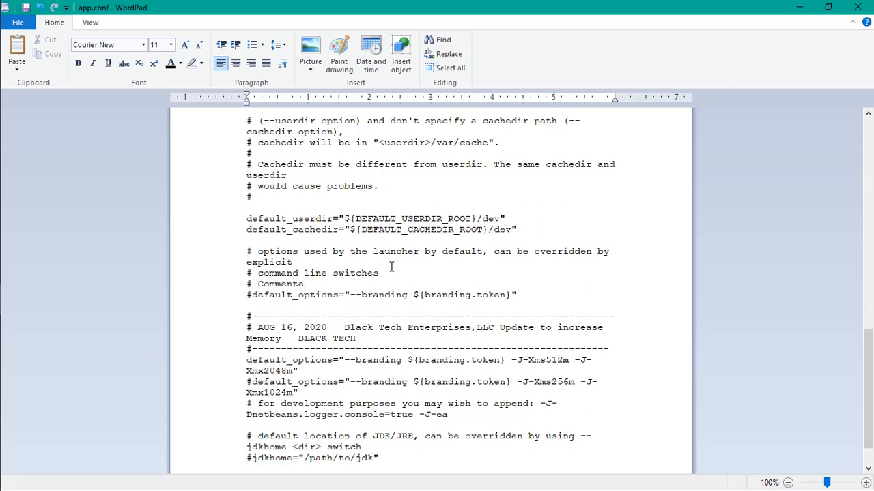
pyautogui.write('d out for')
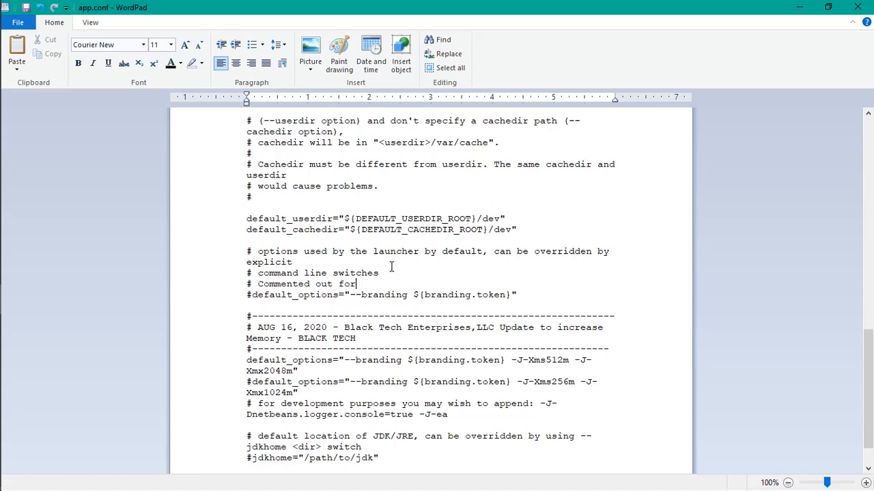
pyautogui.write('as')
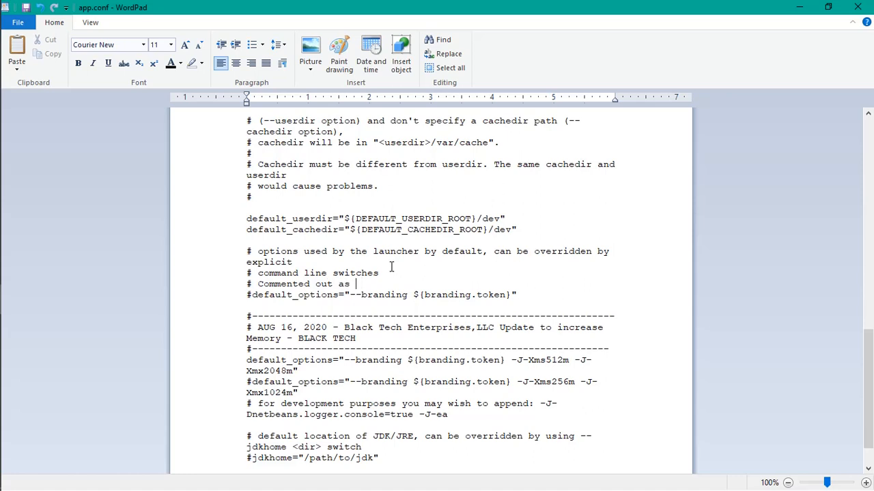
pyautogui.write('it was')
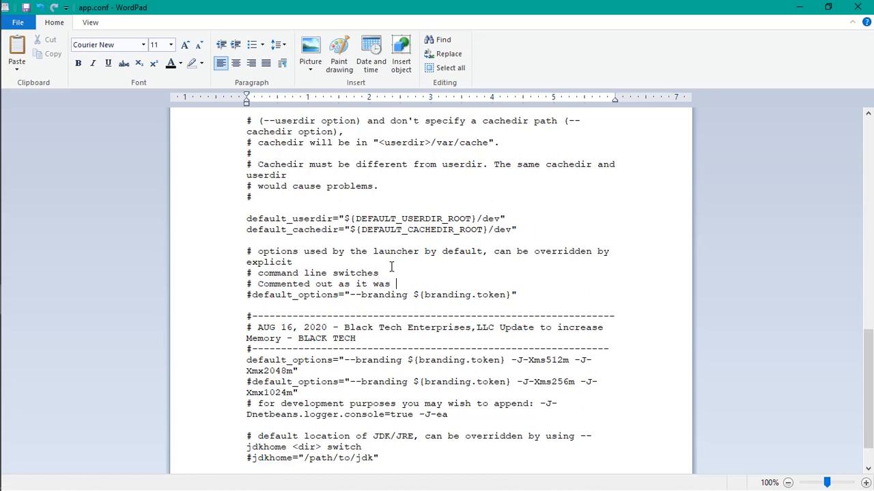
pyautogui.write('default')
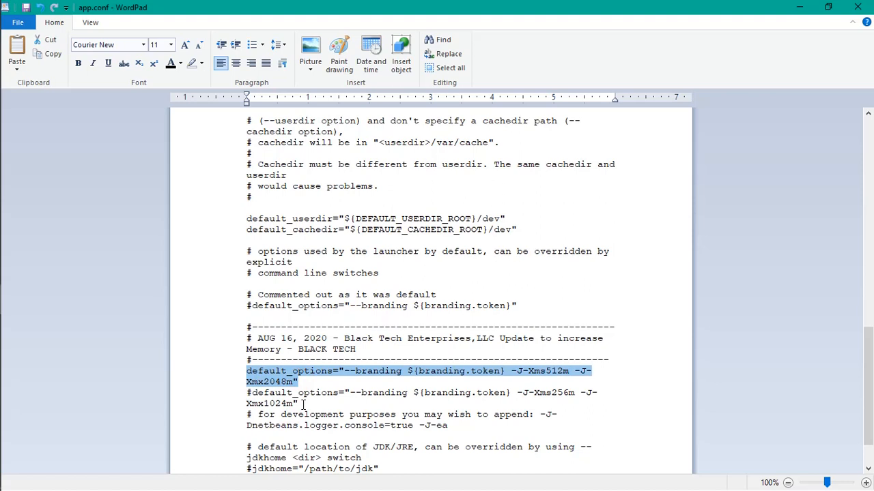
pyautogui.click(389, 394)
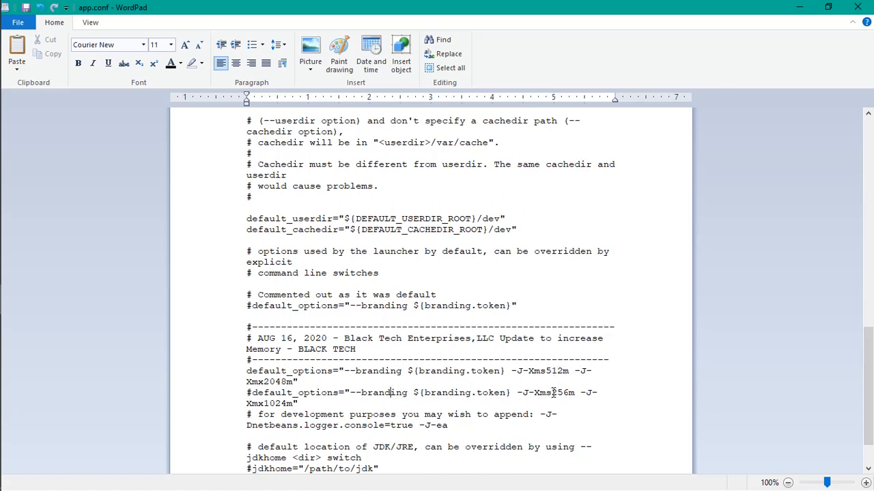
pyautogui.doubleClick(559, 393)
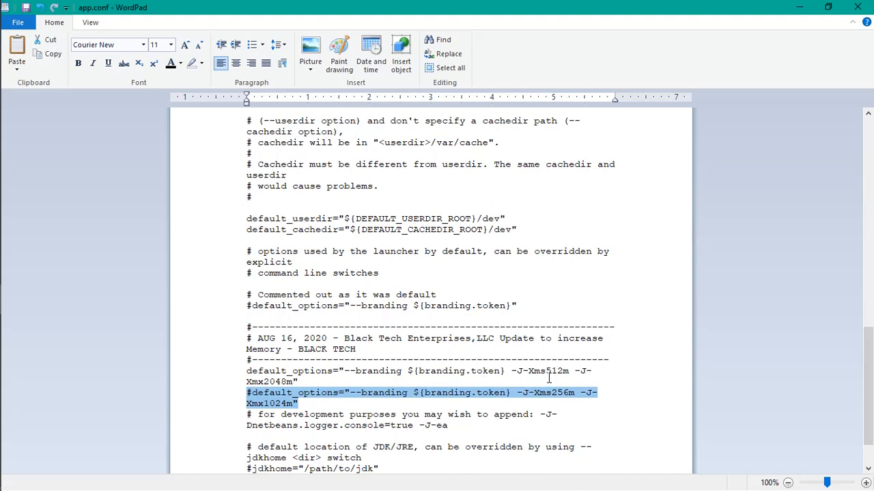
pyautogui.click(525, 371)
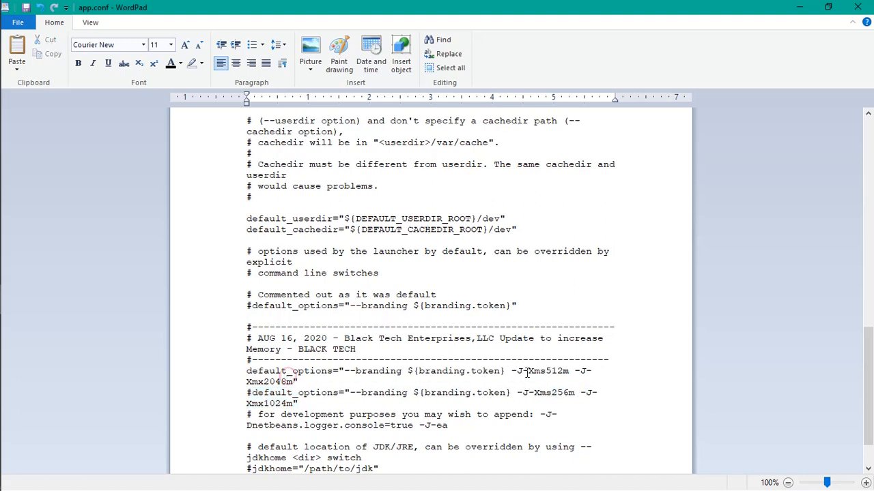
pyautogui.doubleClick(557, 372)
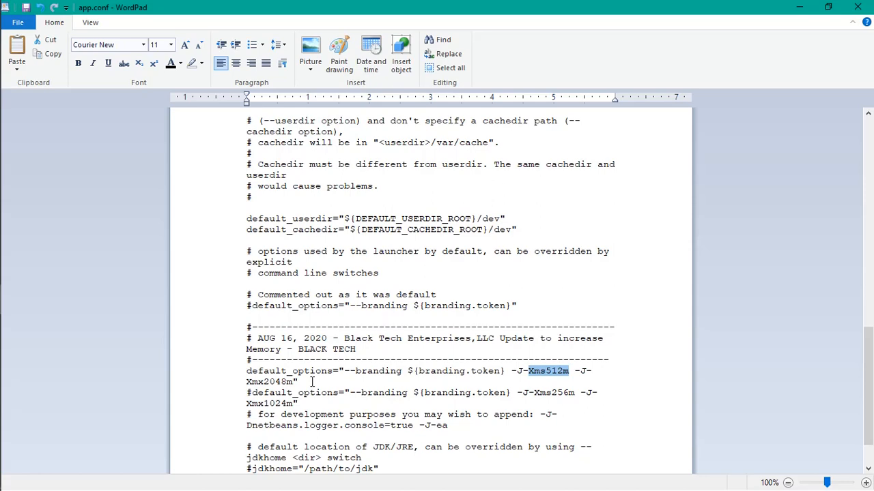
pyautogui.scroll(-3)
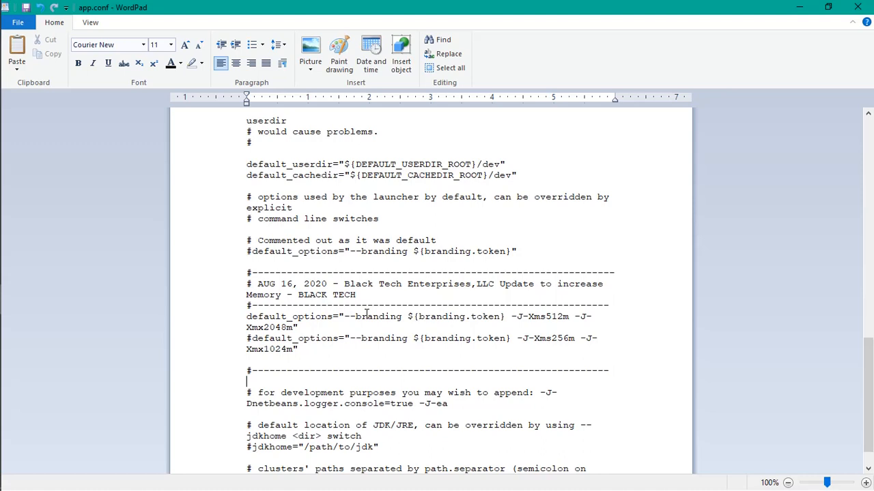
pyautogui.moveTo(357, 346)
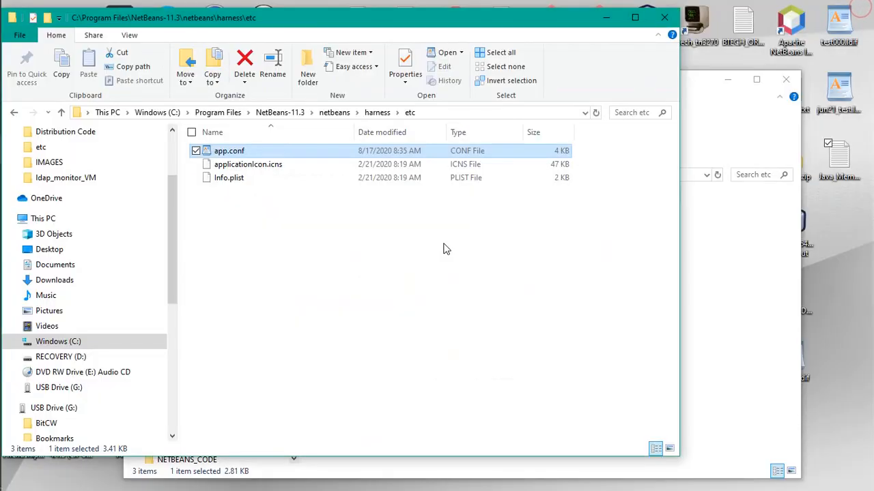
pyautogui.moveTo(189, 159)
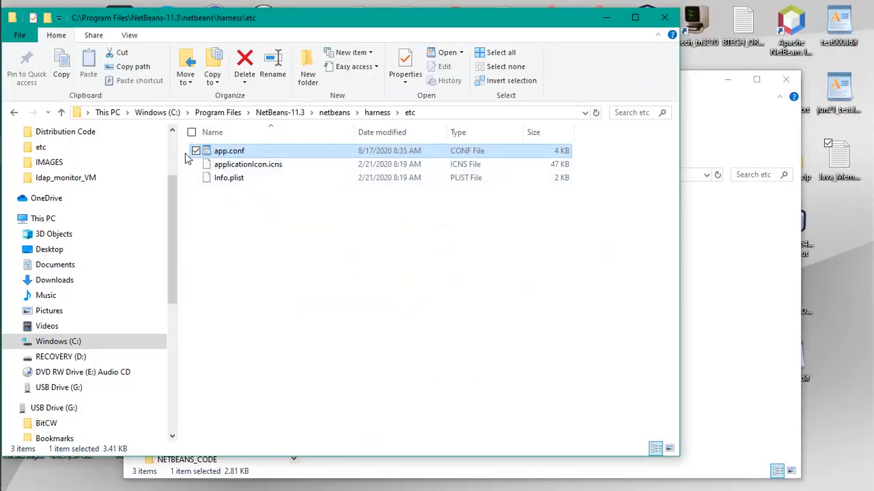
pyautogui.moveTo(230, 150)
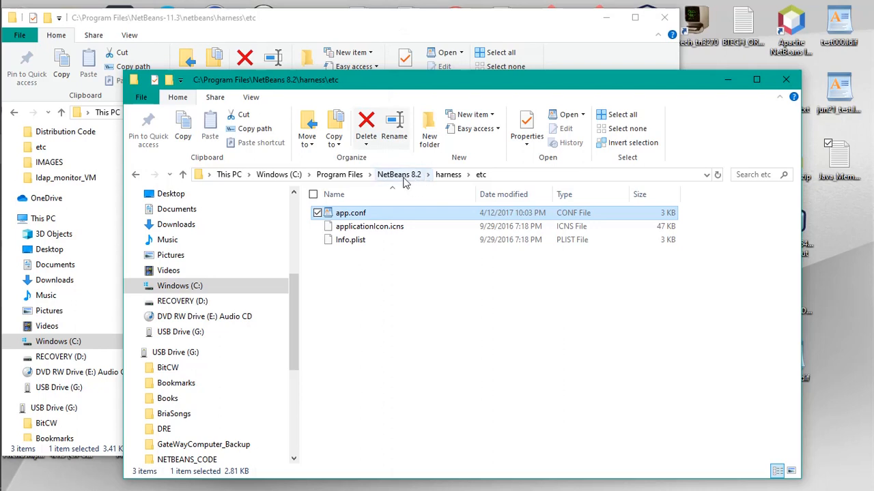
pyautogui.moveTo(409, 183)
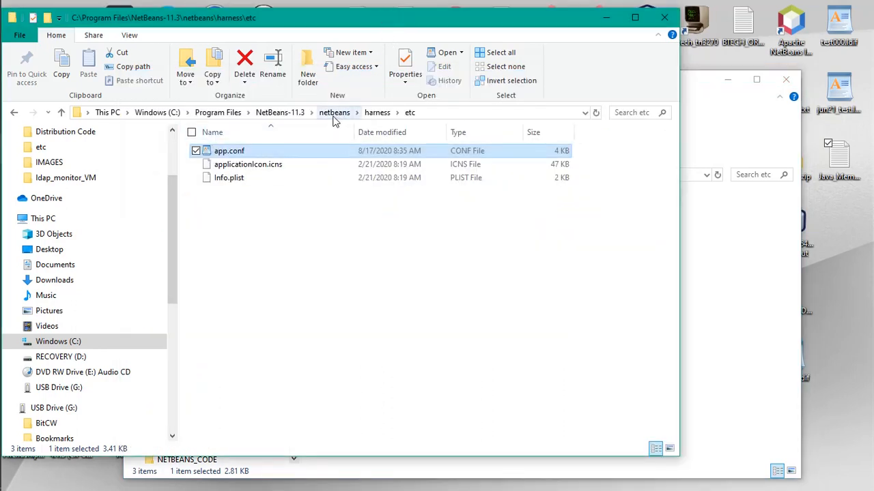
pyautogui.moveTo(395, 129)
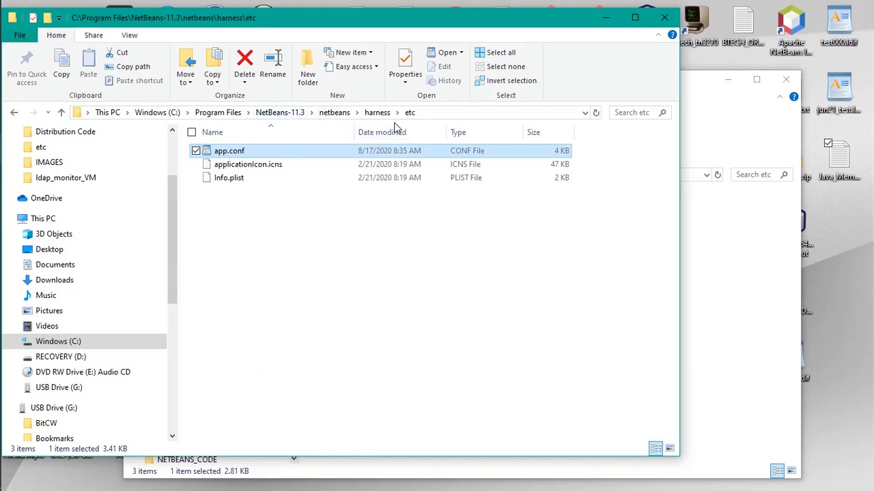
pyautogui.moveTo(710, 263)
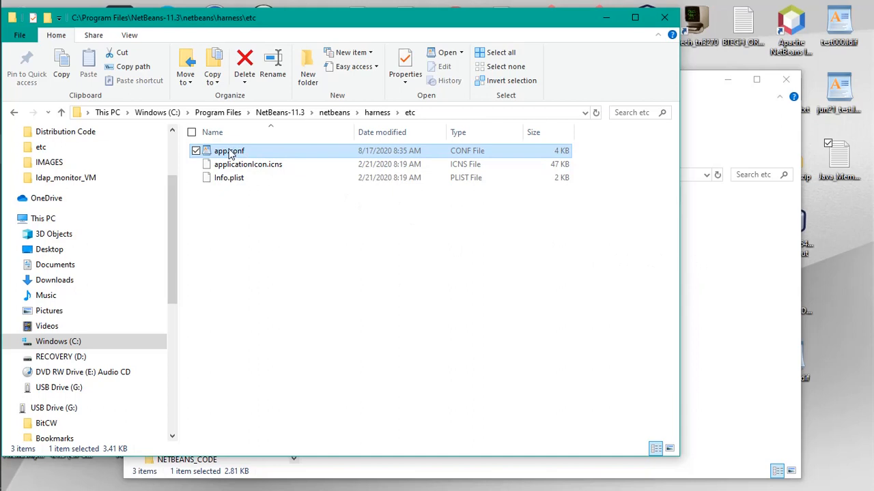
pyautogui.moveTo(230, 150)
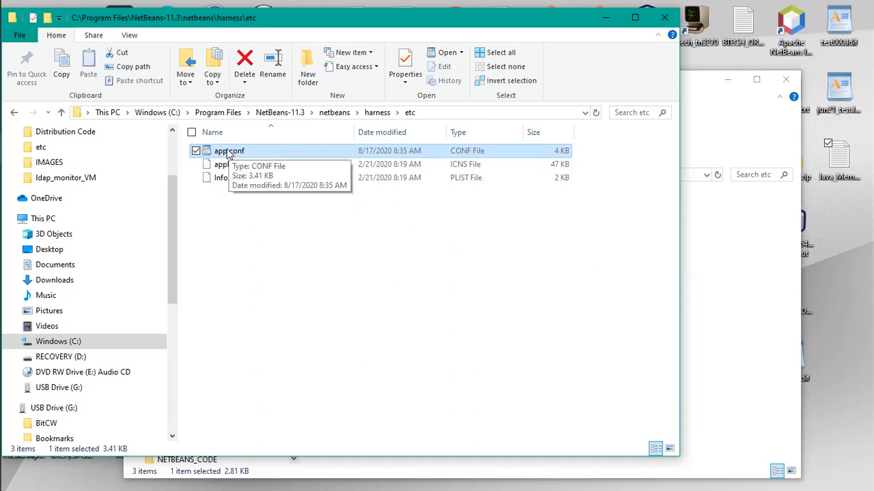